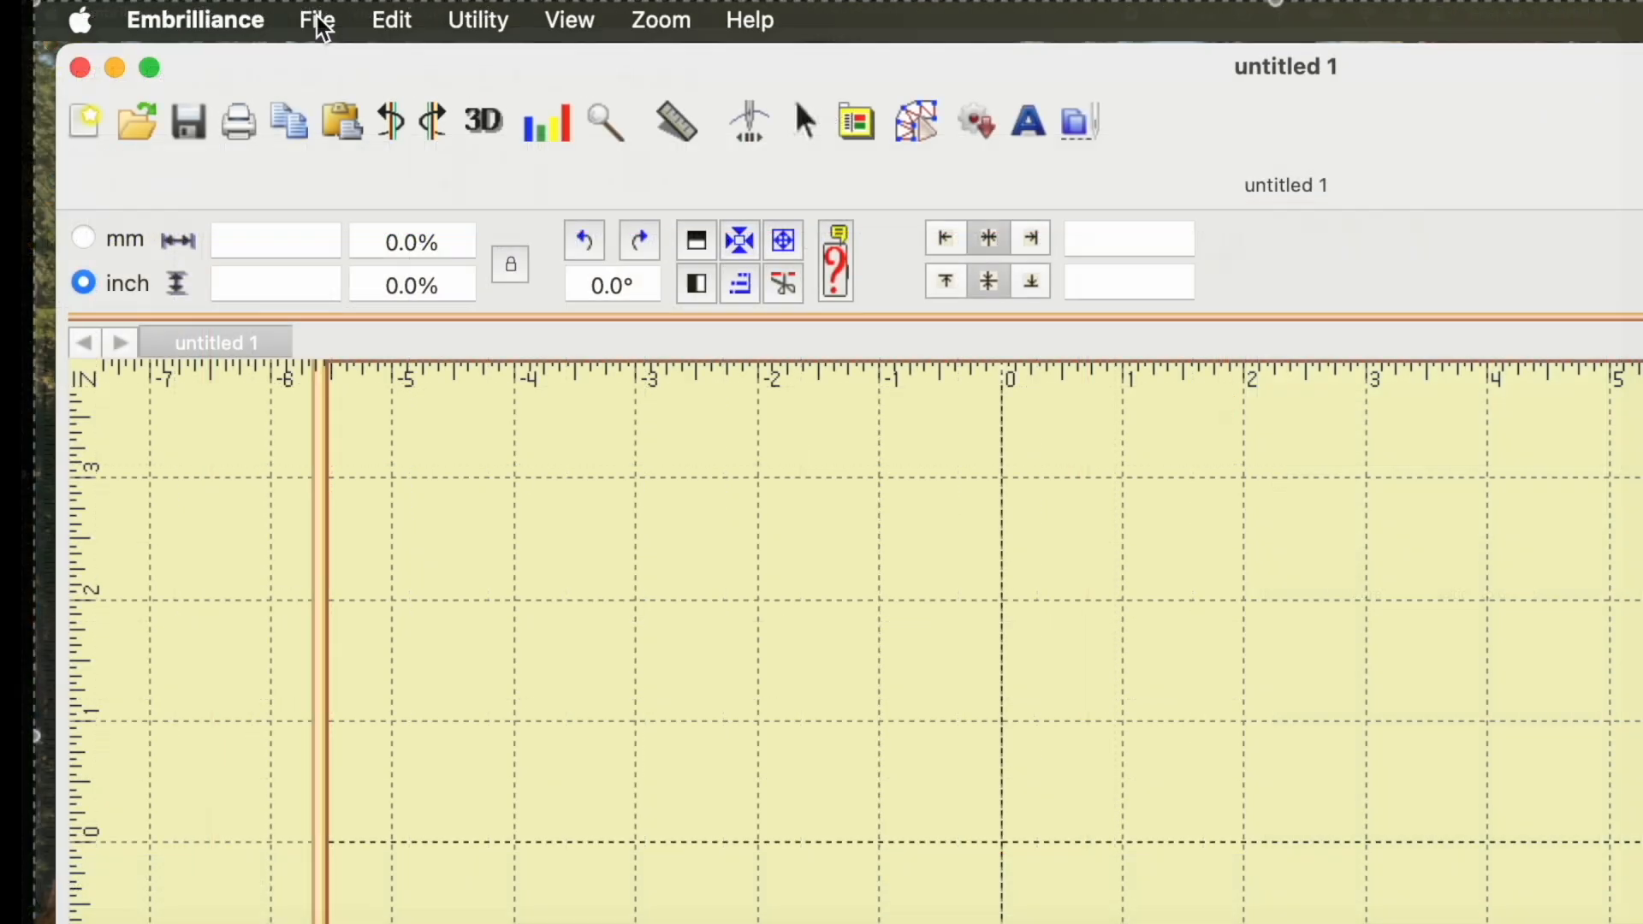
Open the recent design Emb USA Applique Large.vp3 from the File menu.
click(317, 20)
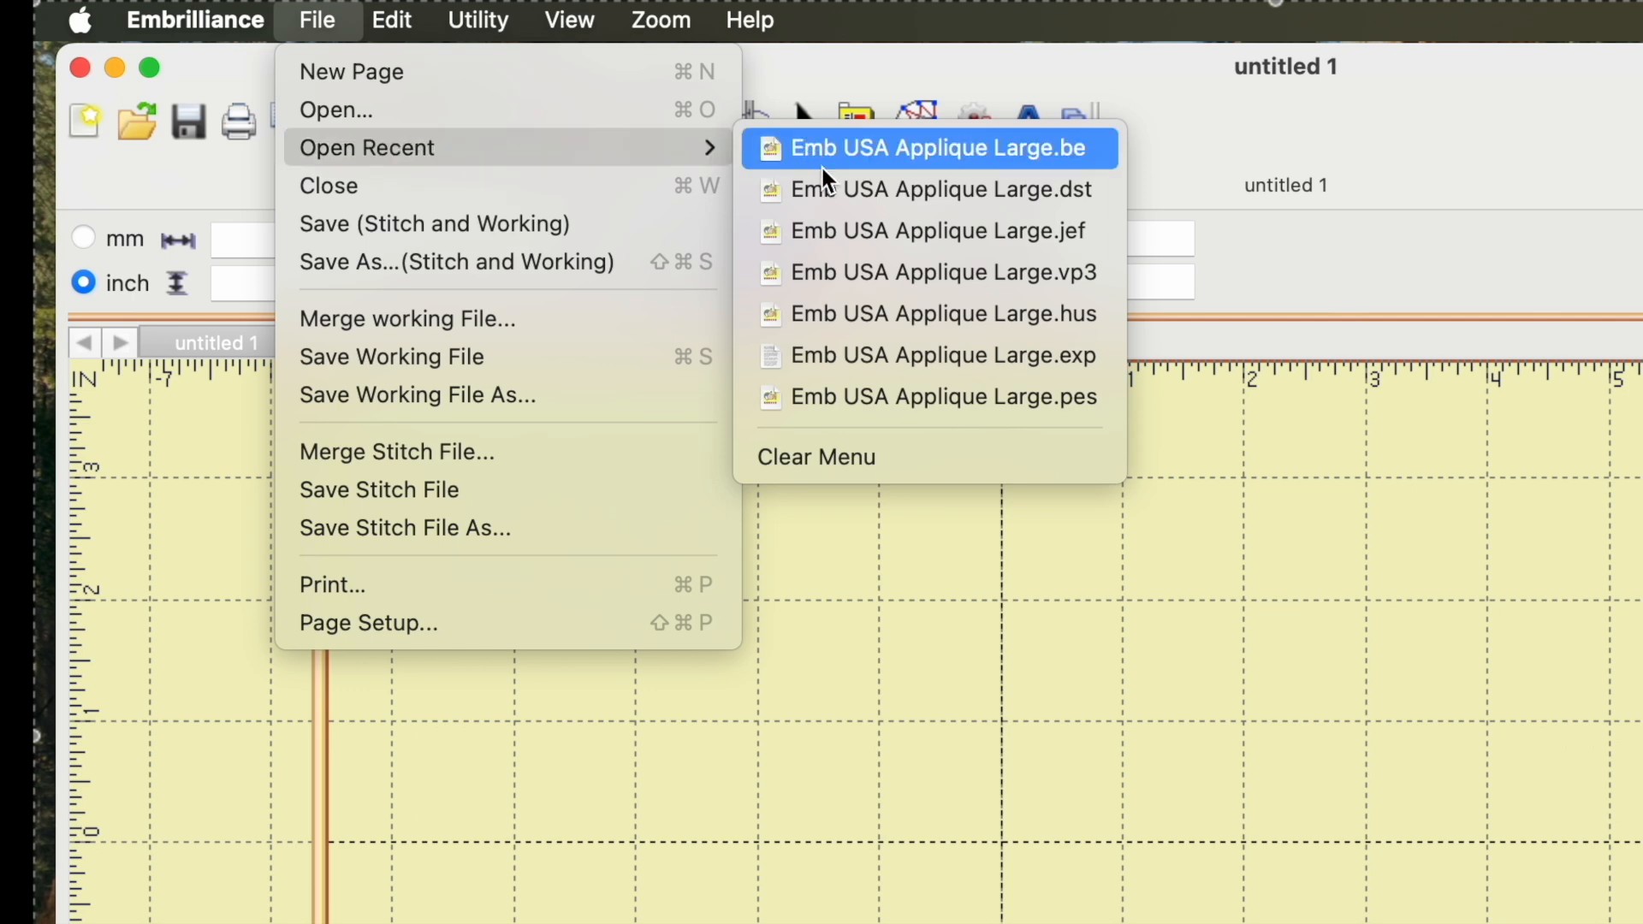
mouse_move(850, 272)
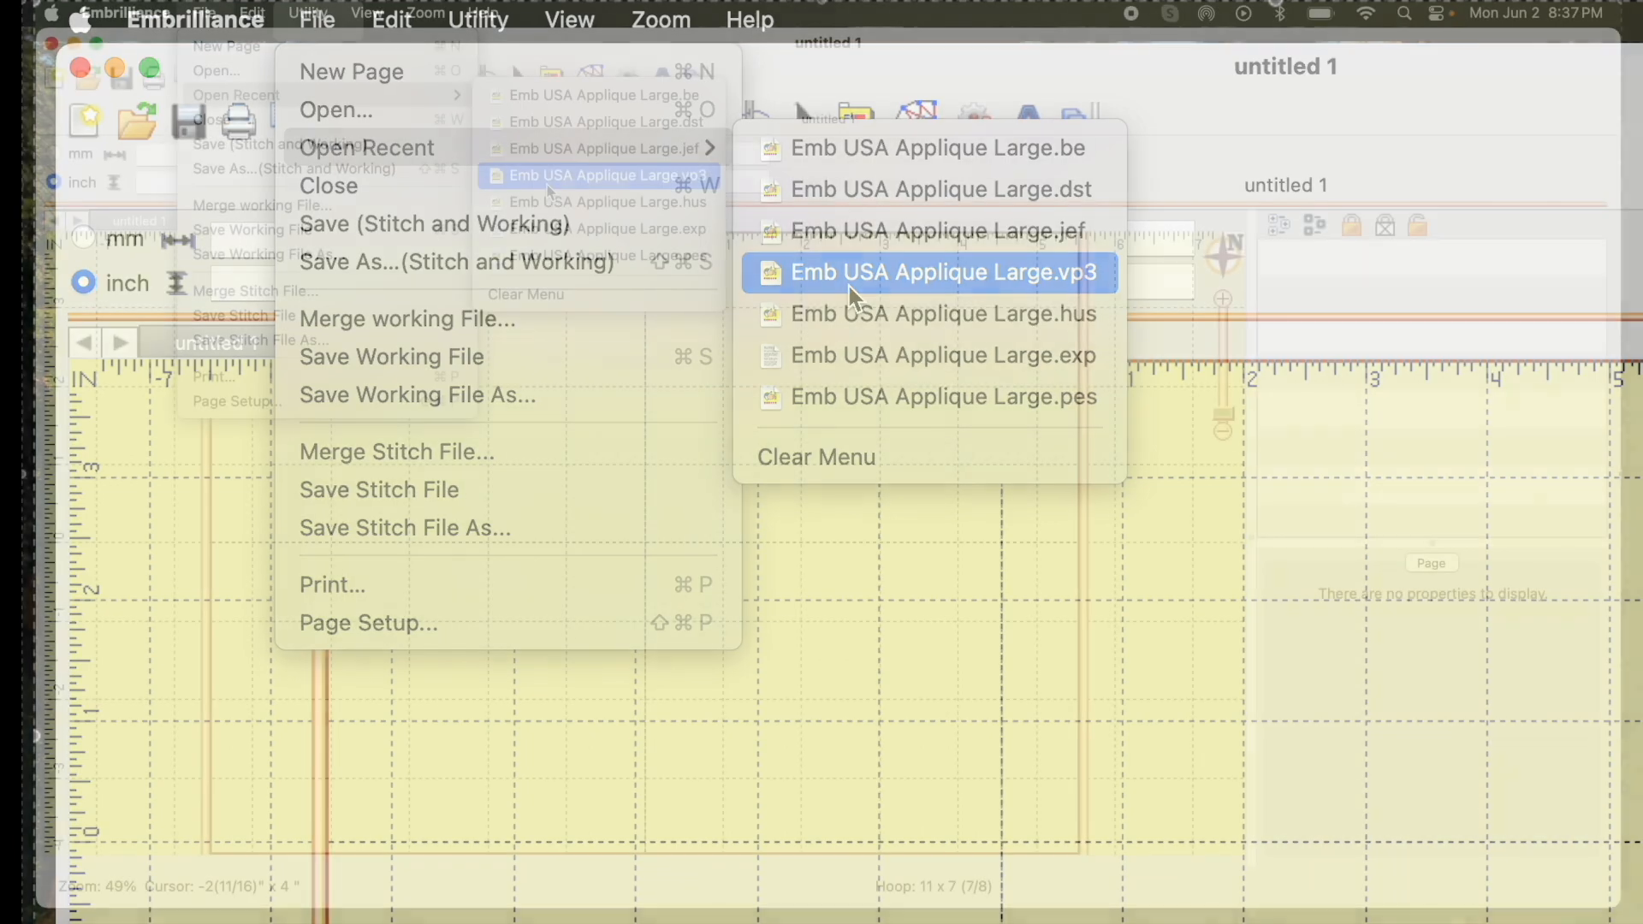
click(942, 272)
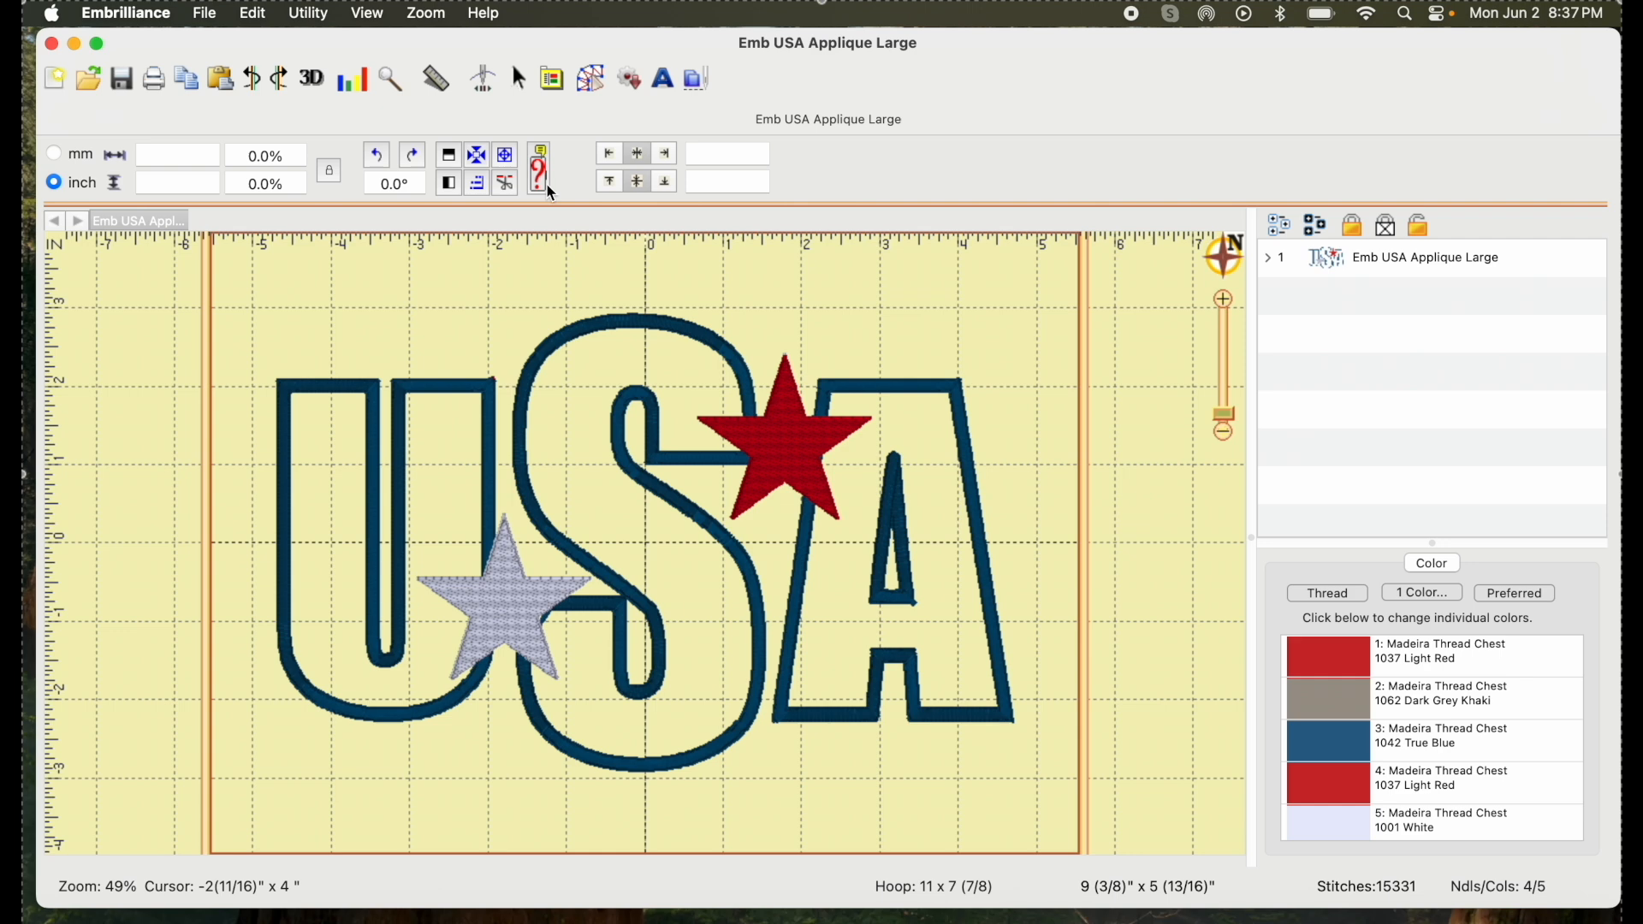
mouse_move(409, 445)
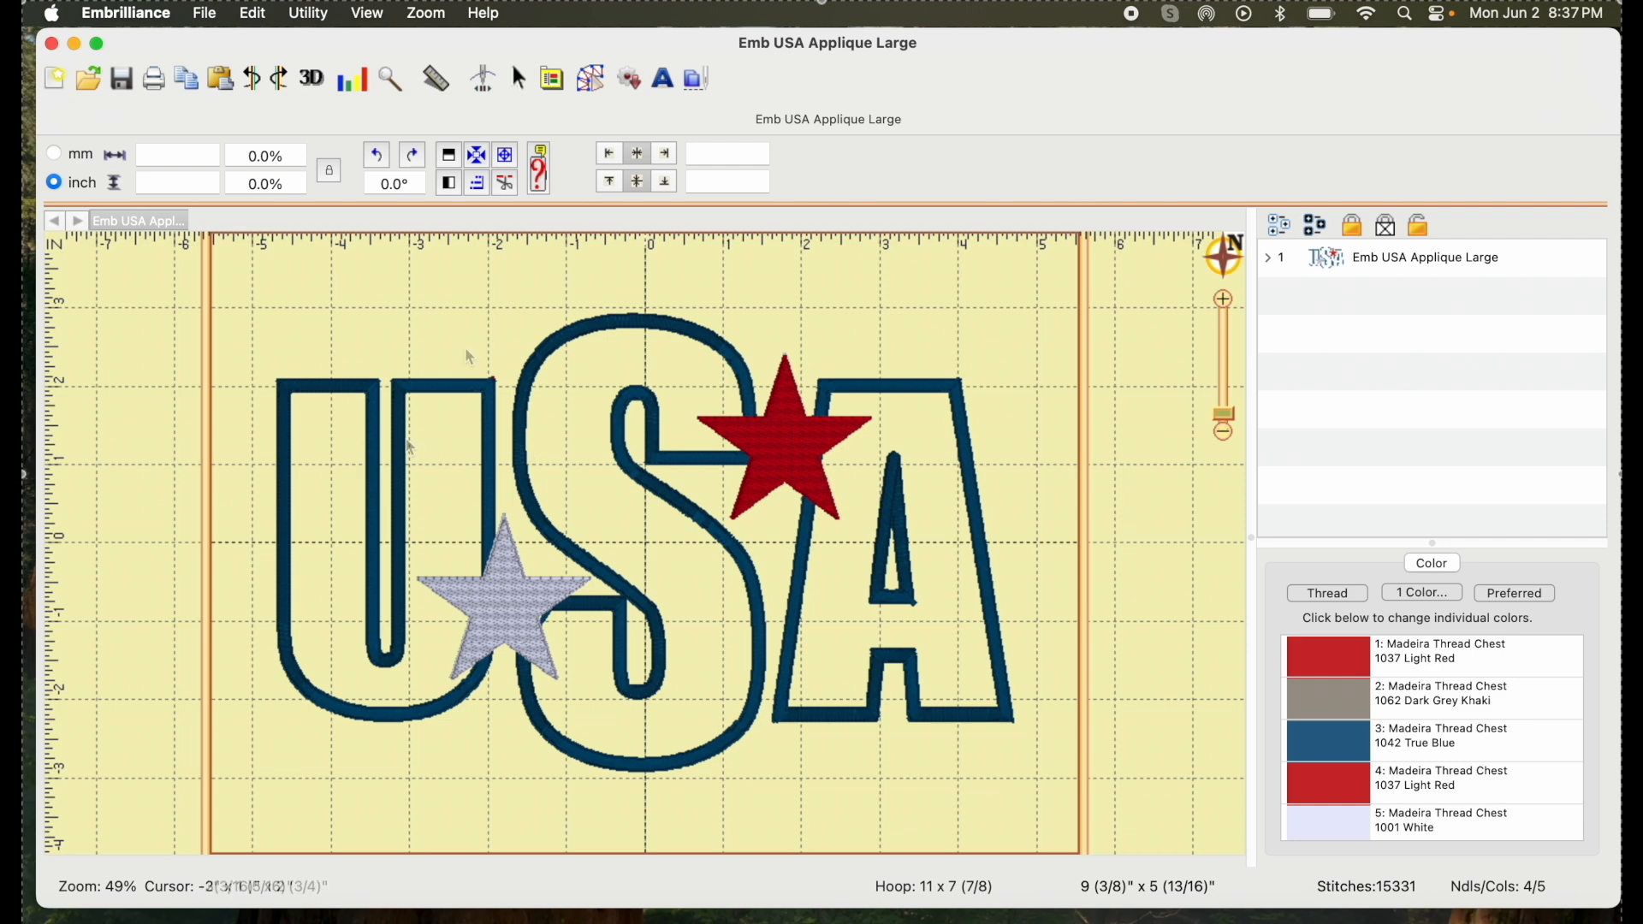
mouse_move(660, 372)
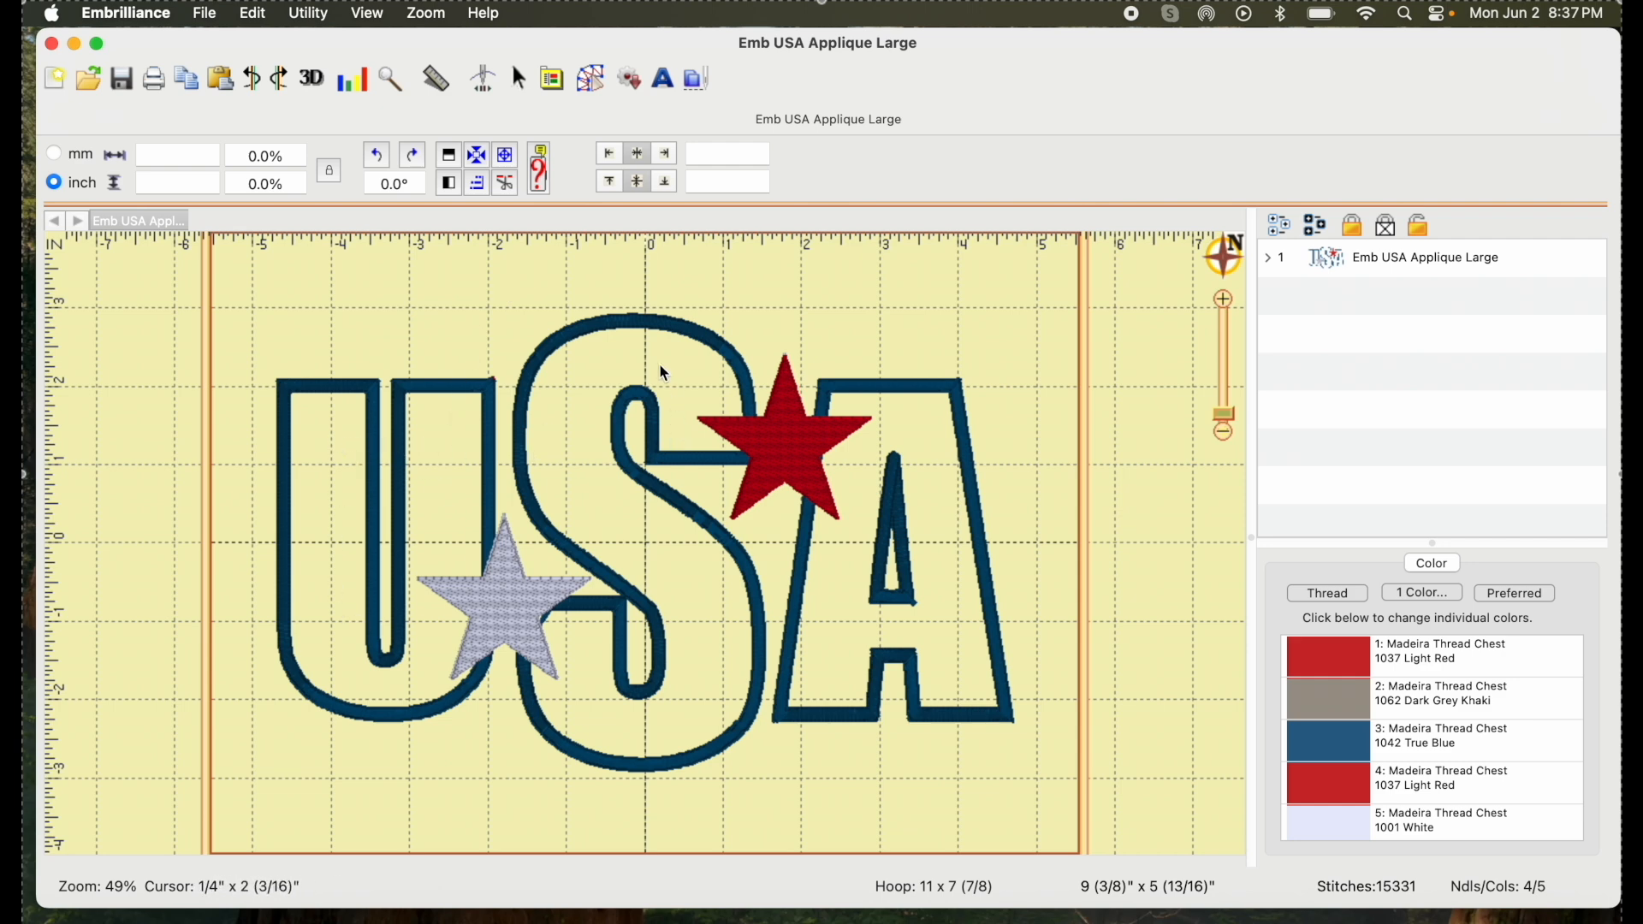
mouse_move(966, 573)
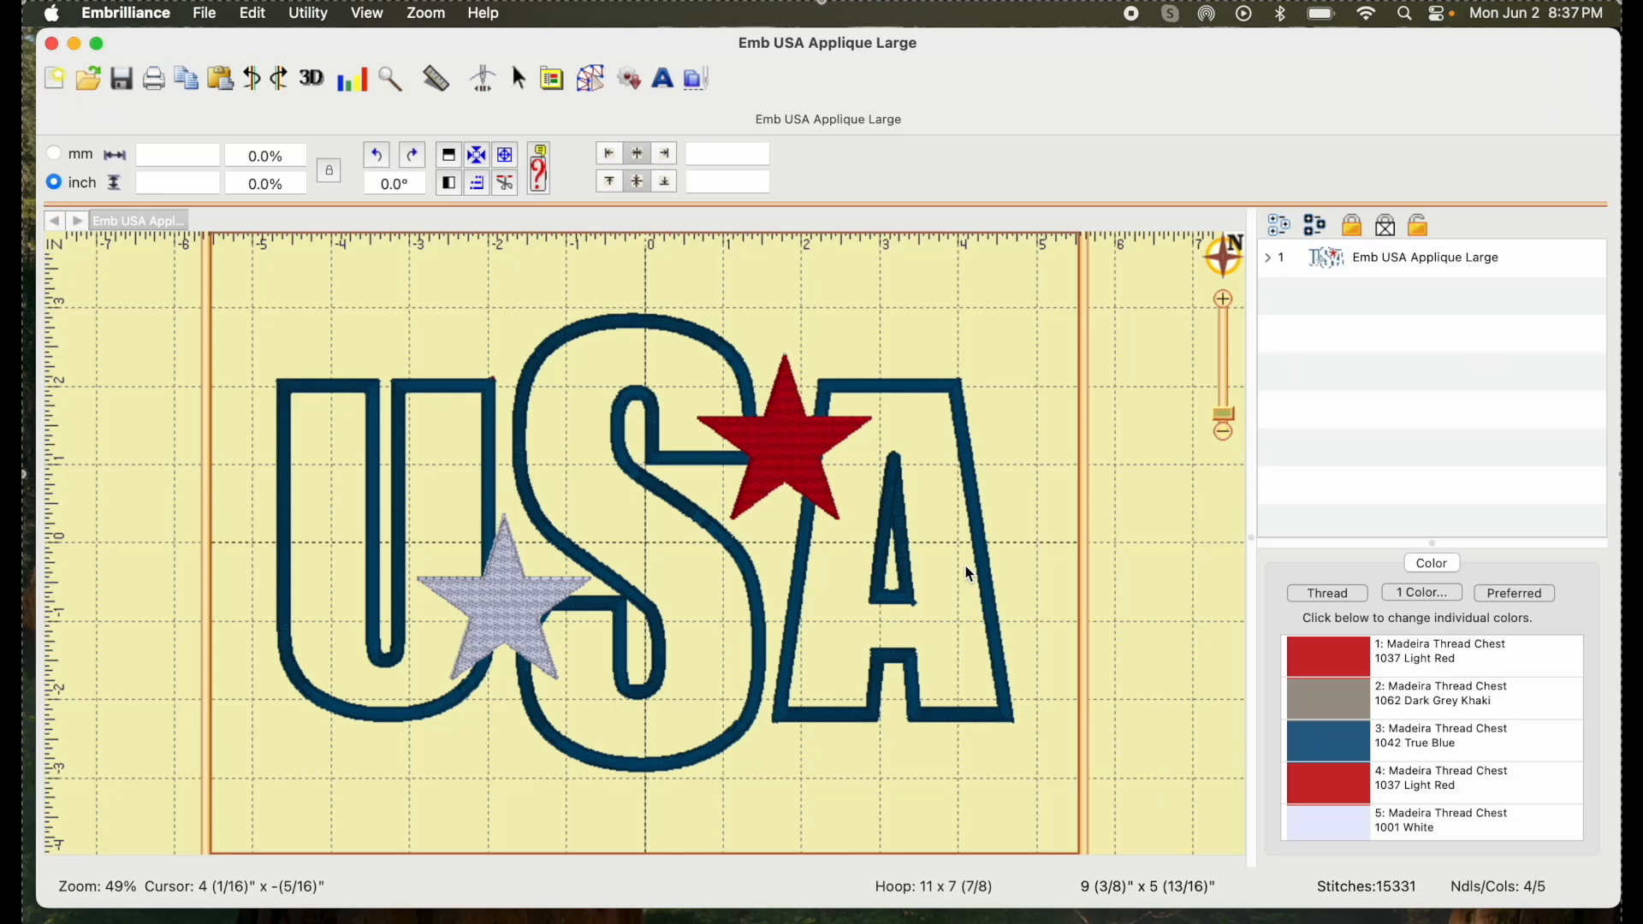
mouse_move(485, 89)
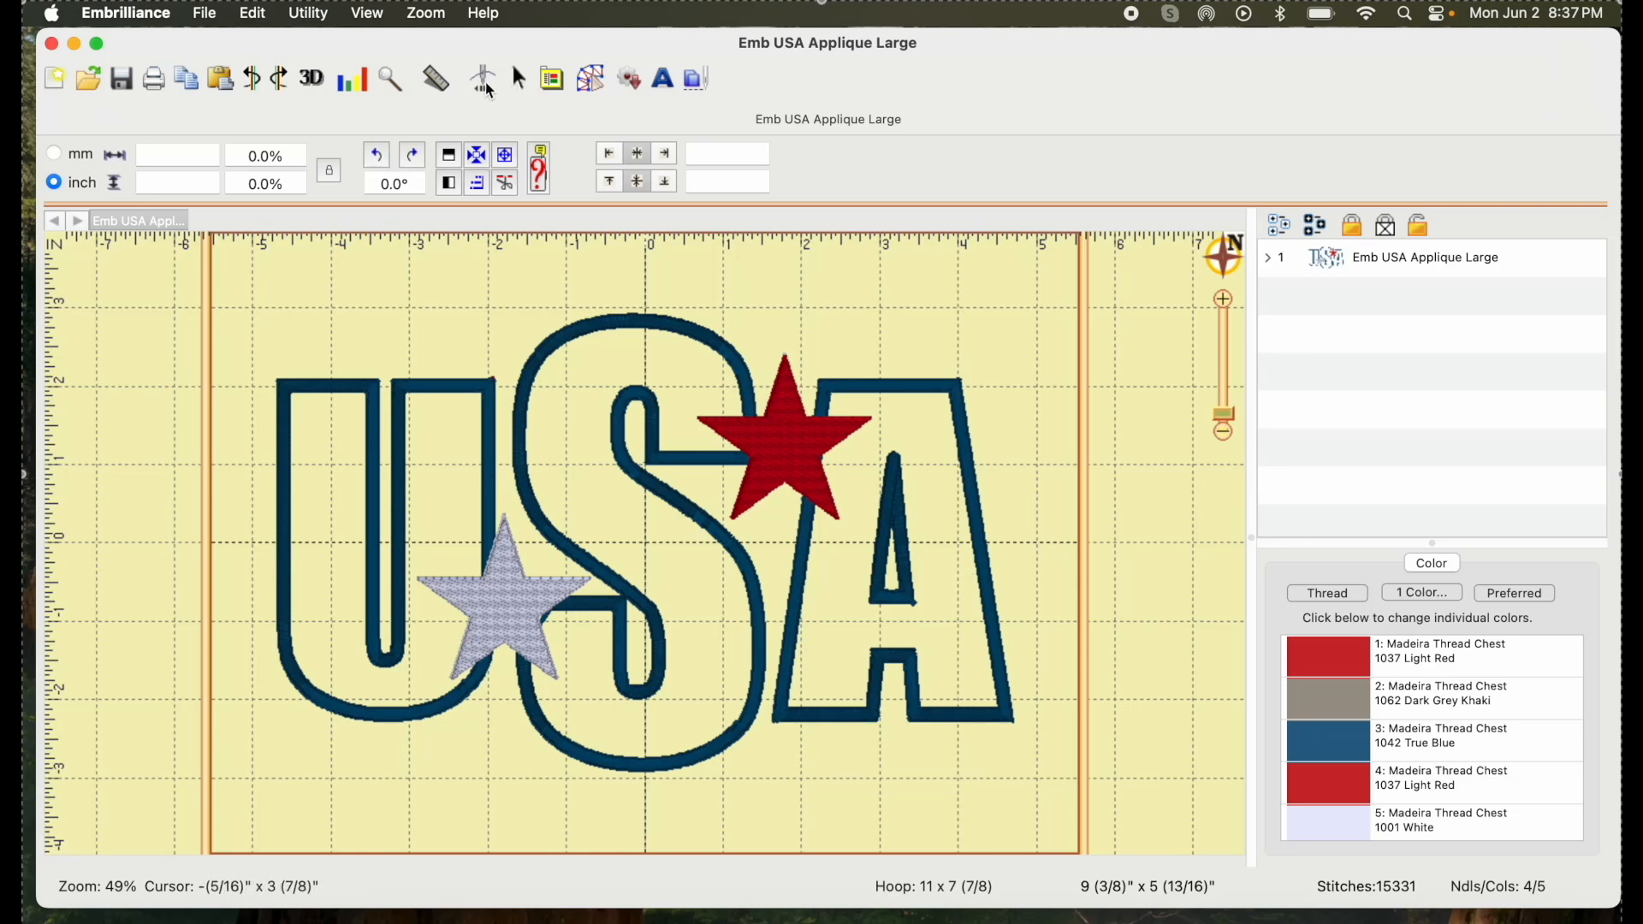
Run the stitch simulator through the full USA design's stitching order.
click(483, 79)
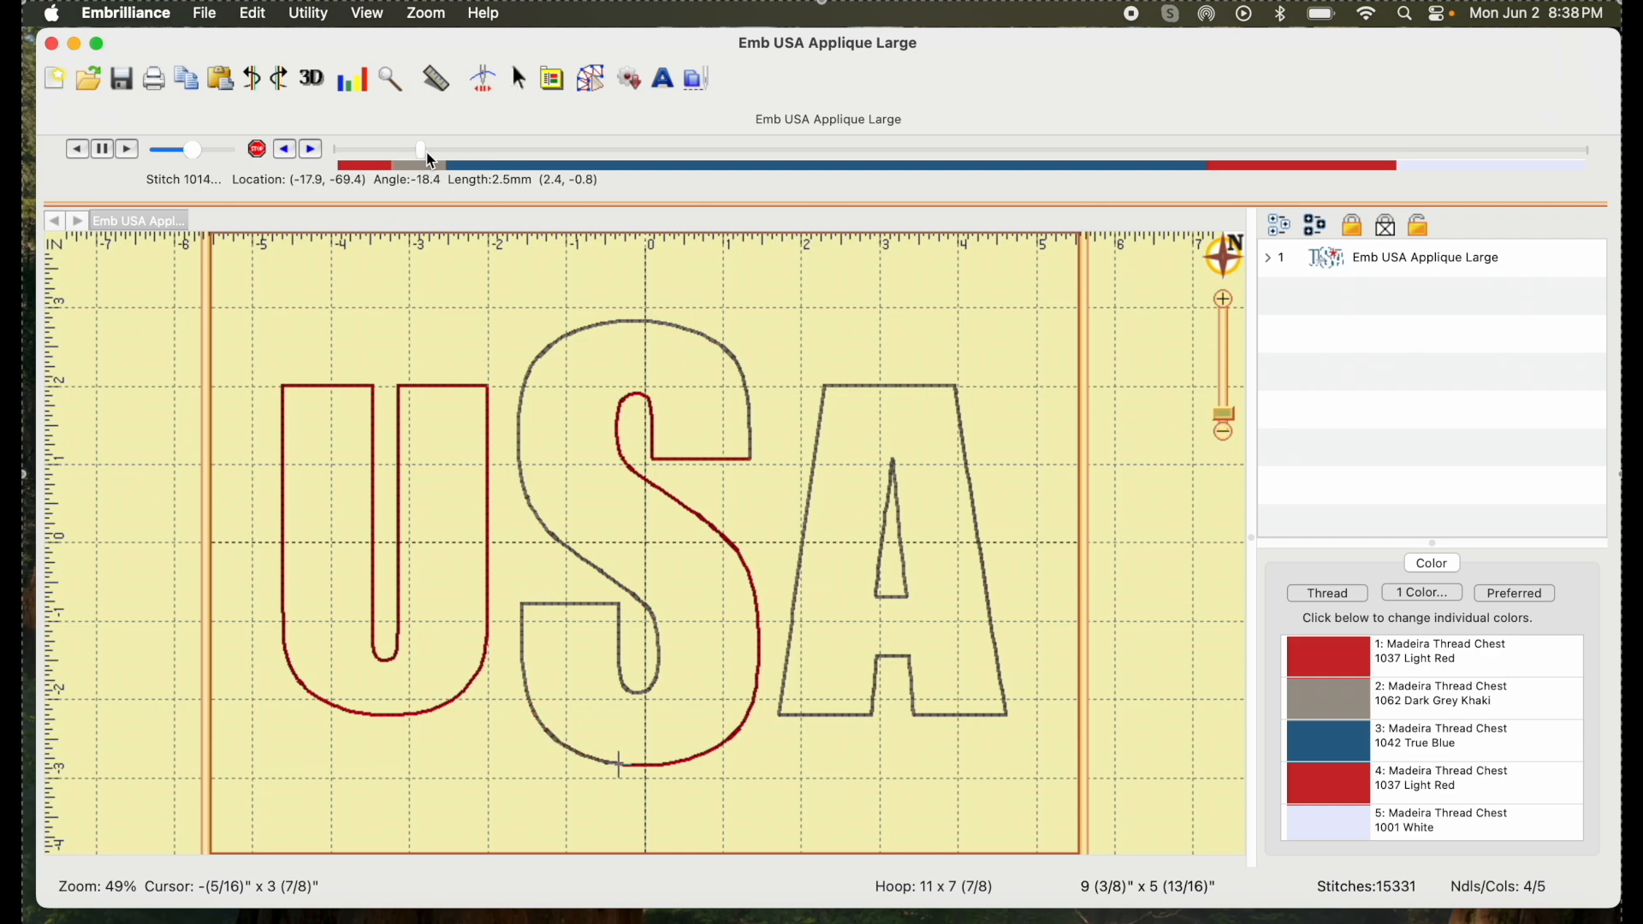
mouse_move(426, 159)
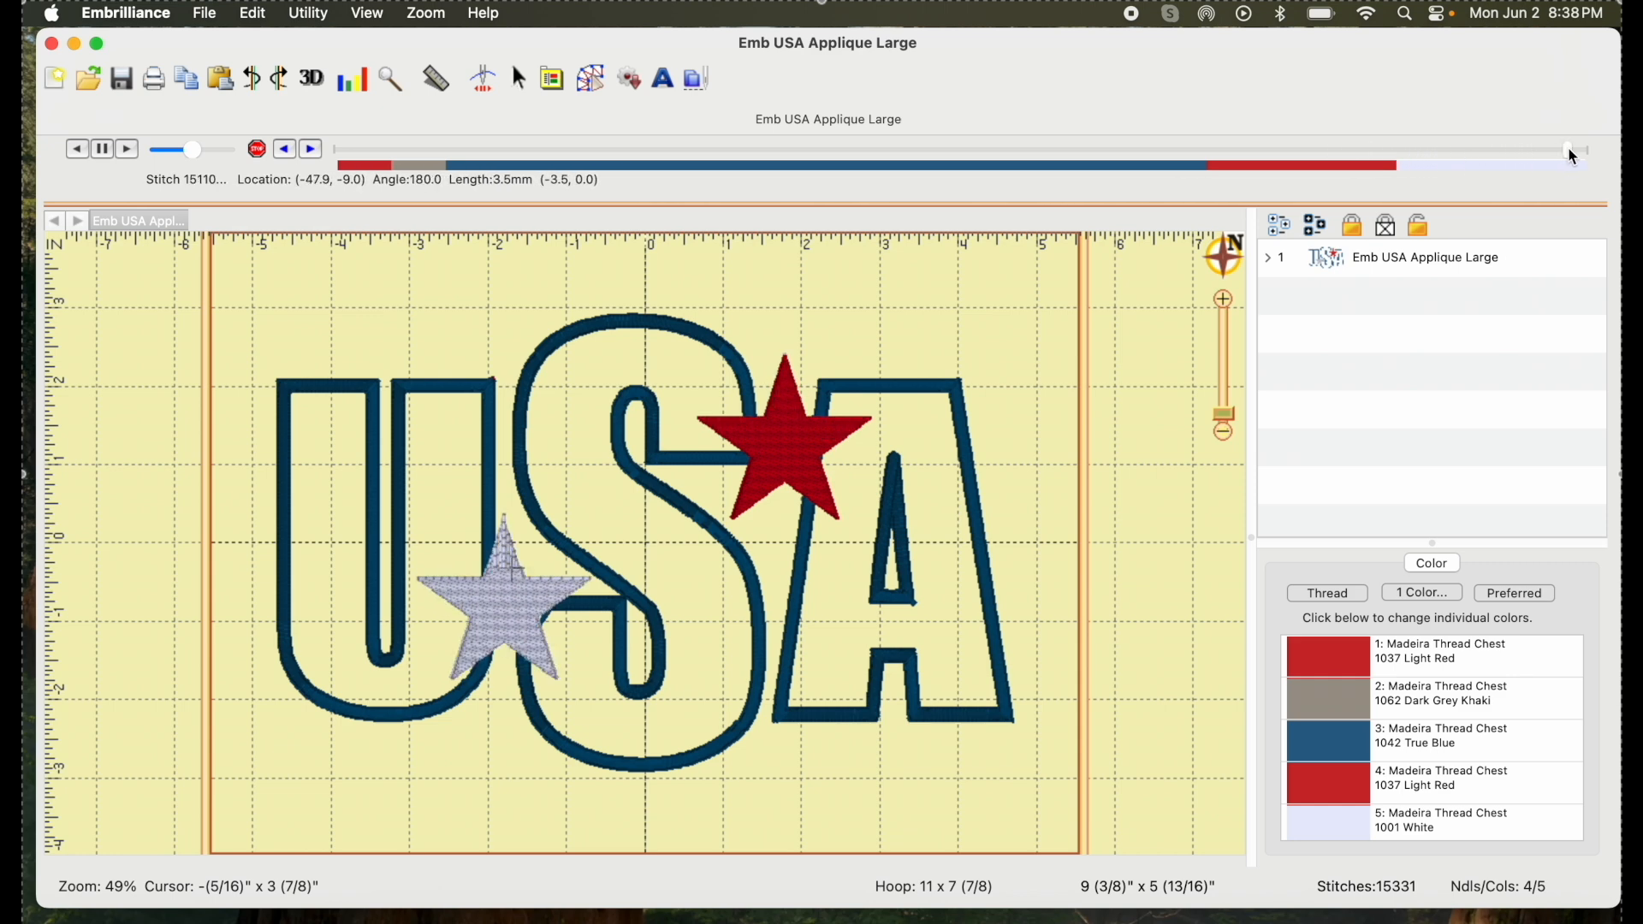
mouse_move(1208, 264)
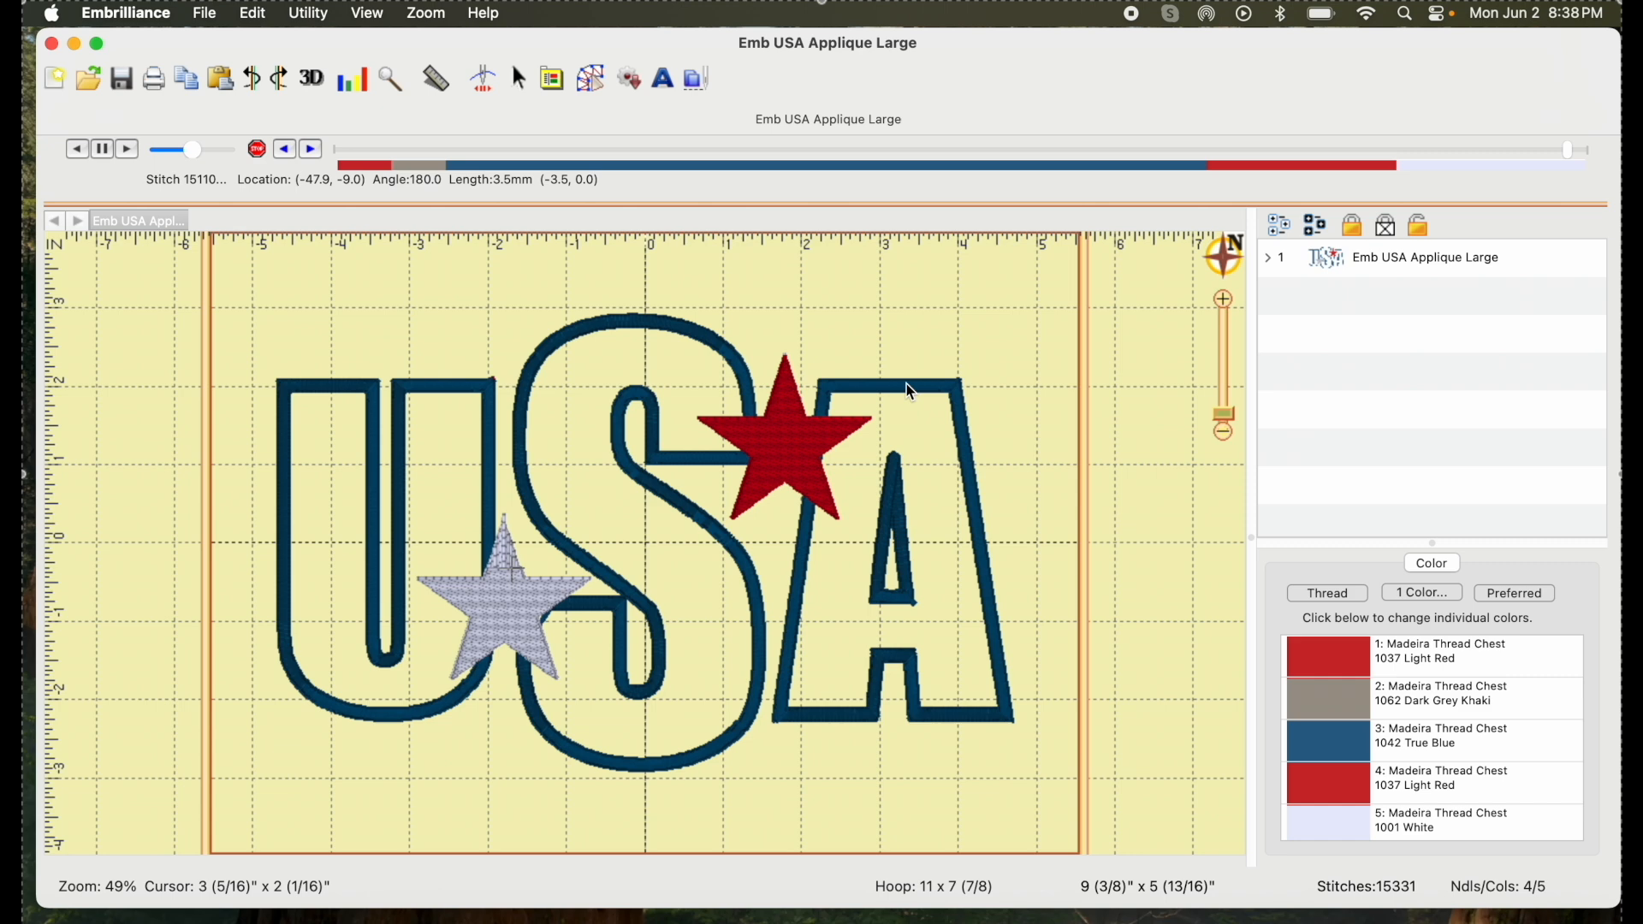
mouse_move(563, 392)
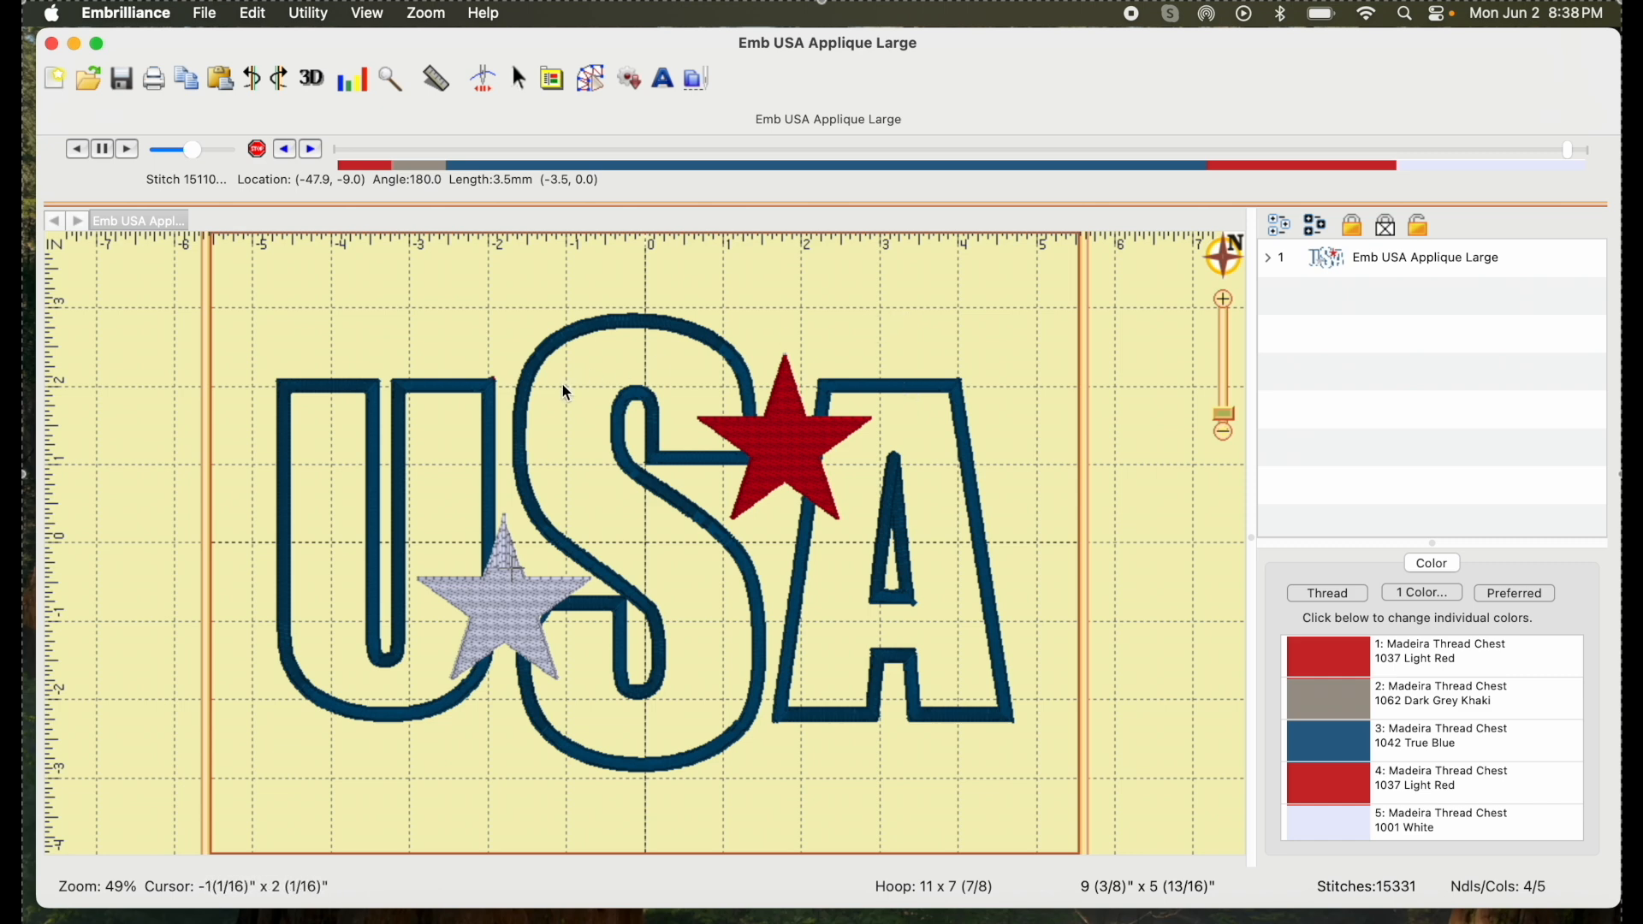
mouse_move(451, 448)
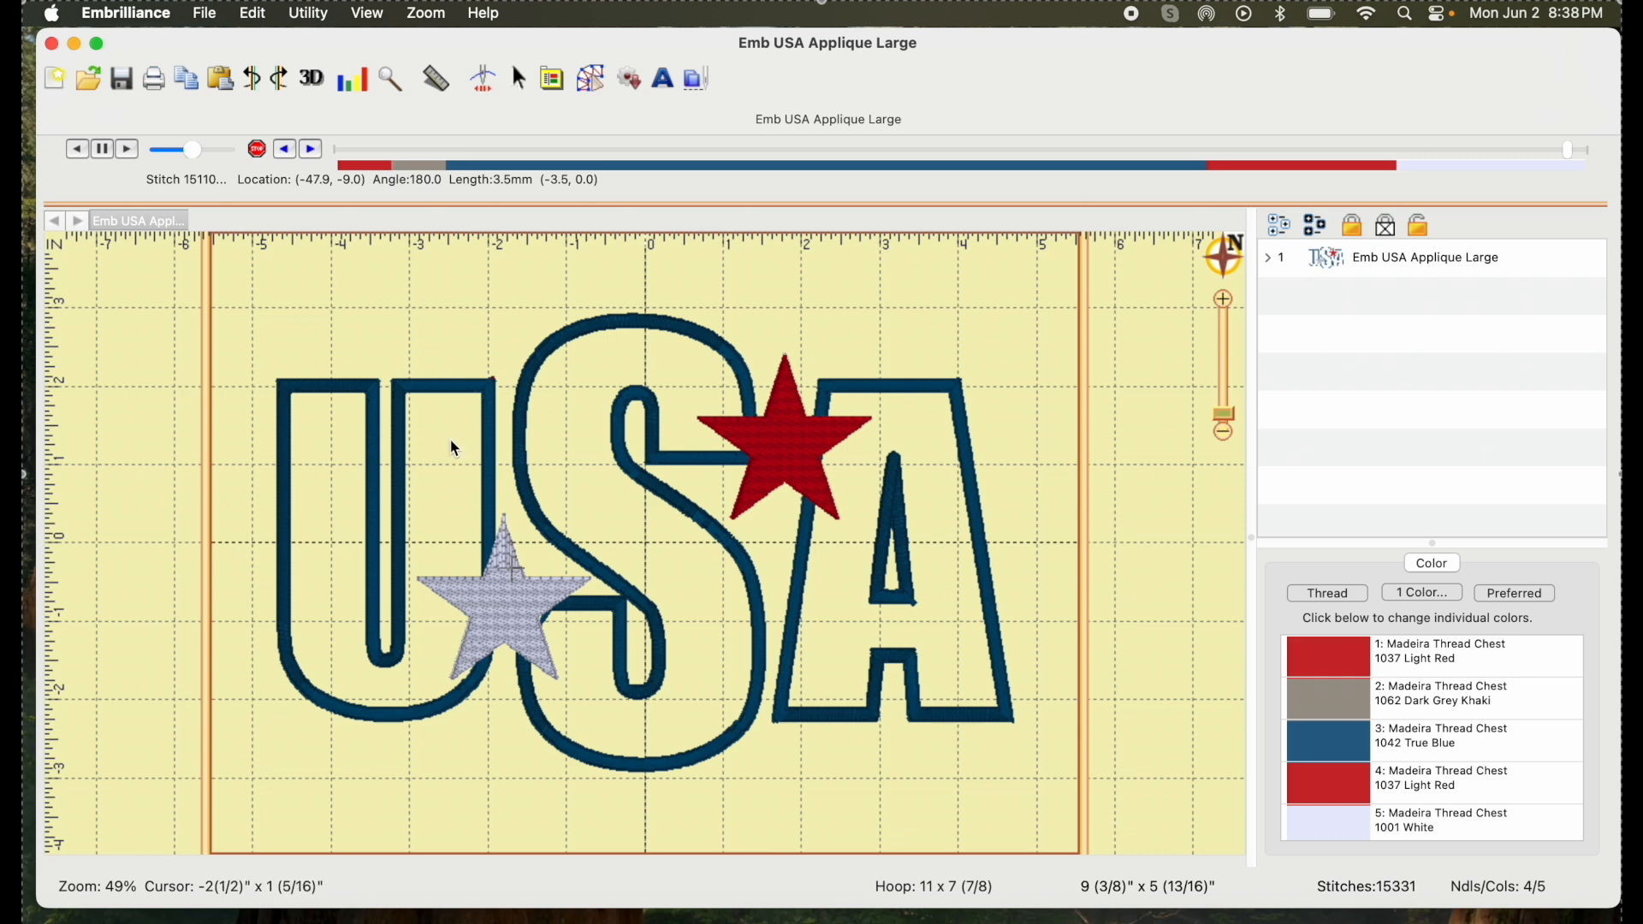
mouse_move(905, 484)
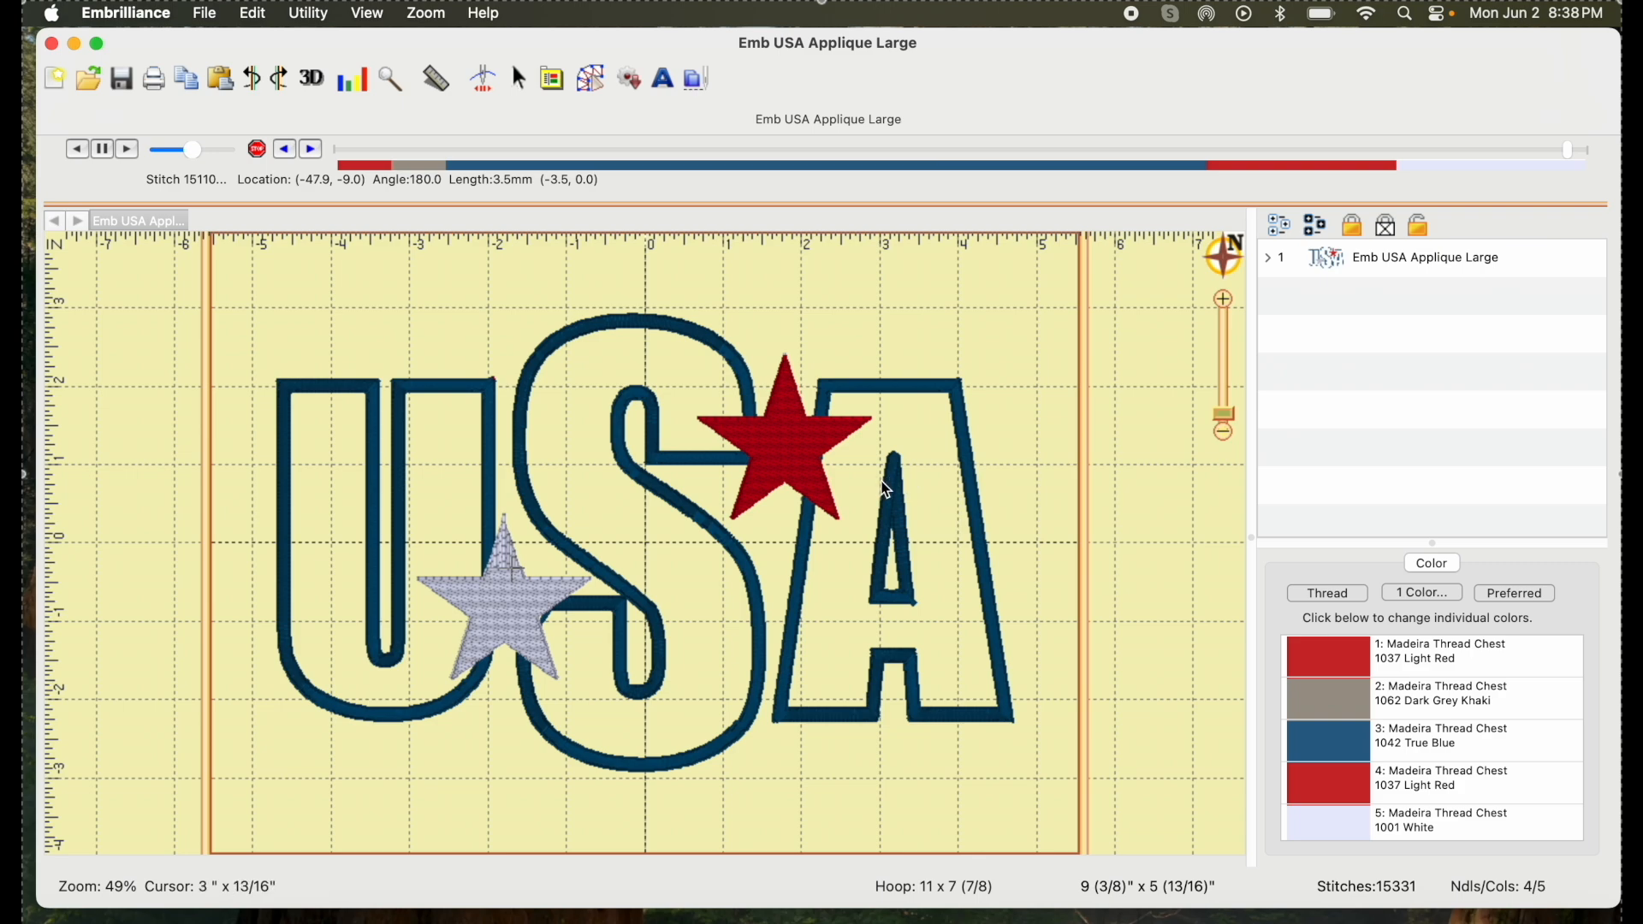
mouse_move(590, 391)
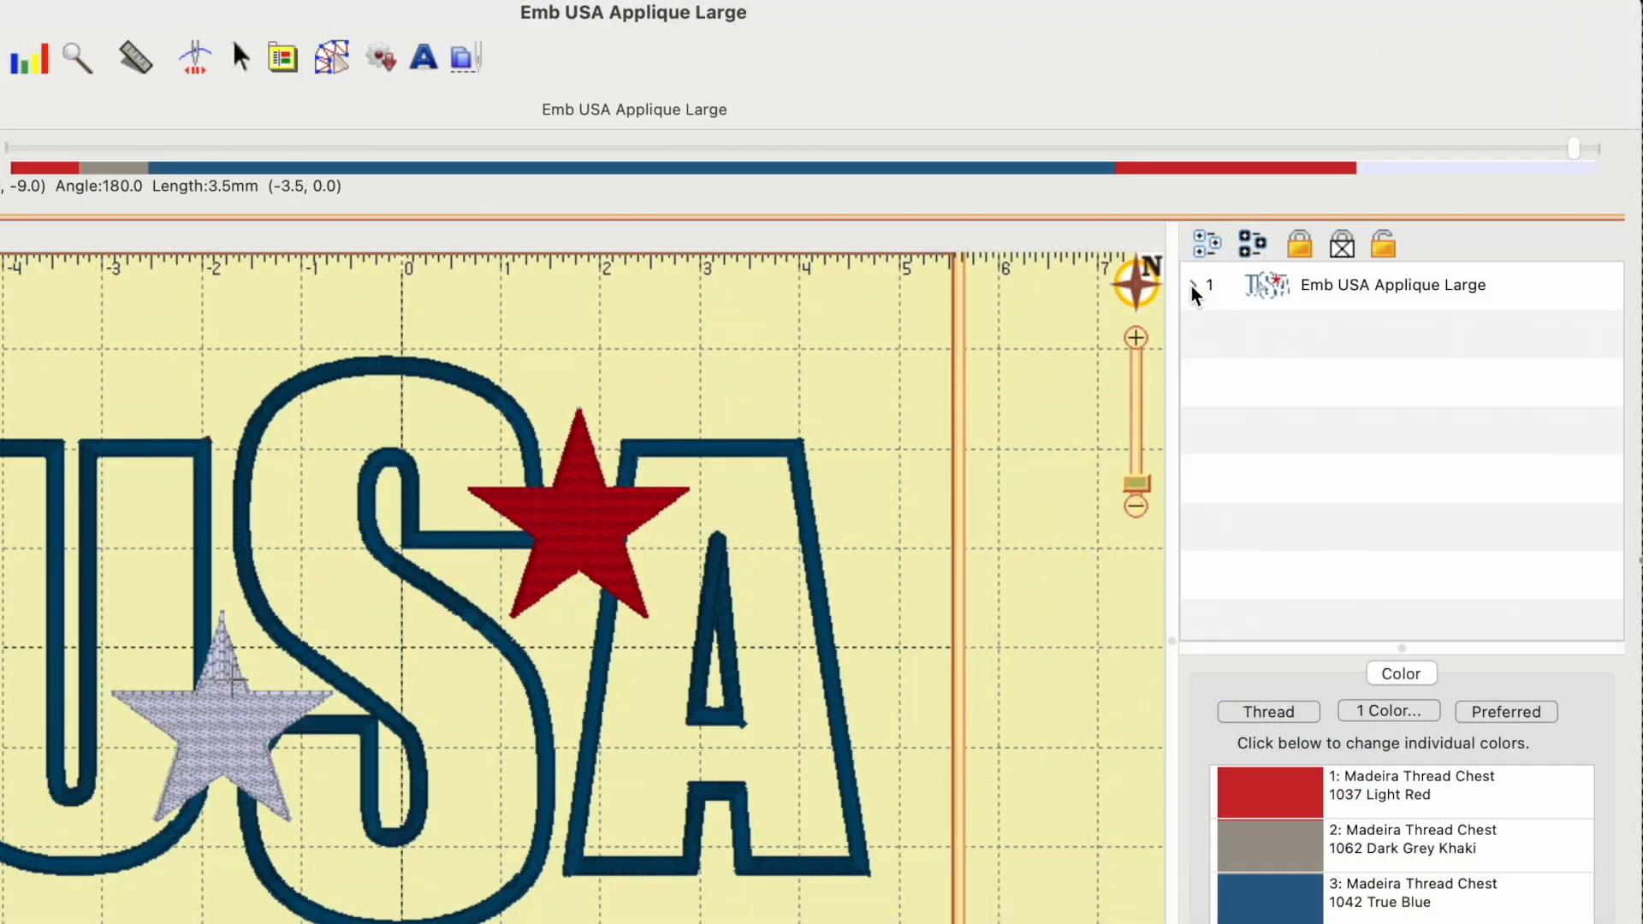
Expand the design's thread list and open thread 1:1 Light Red settings.
click(1191, 284)
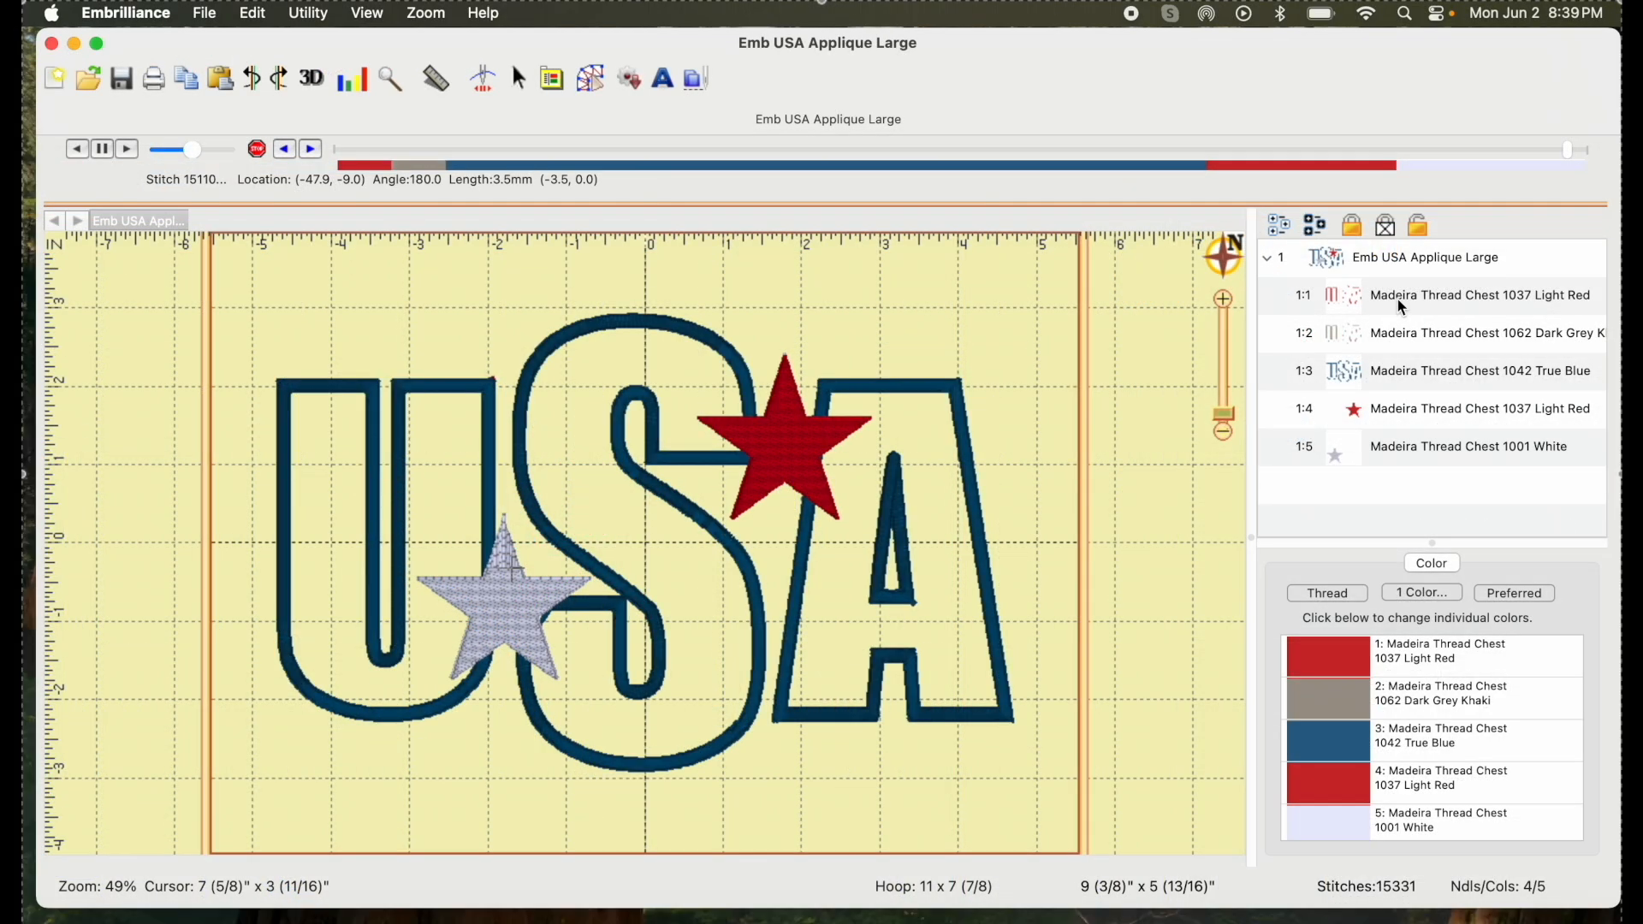
click(1478, 294)
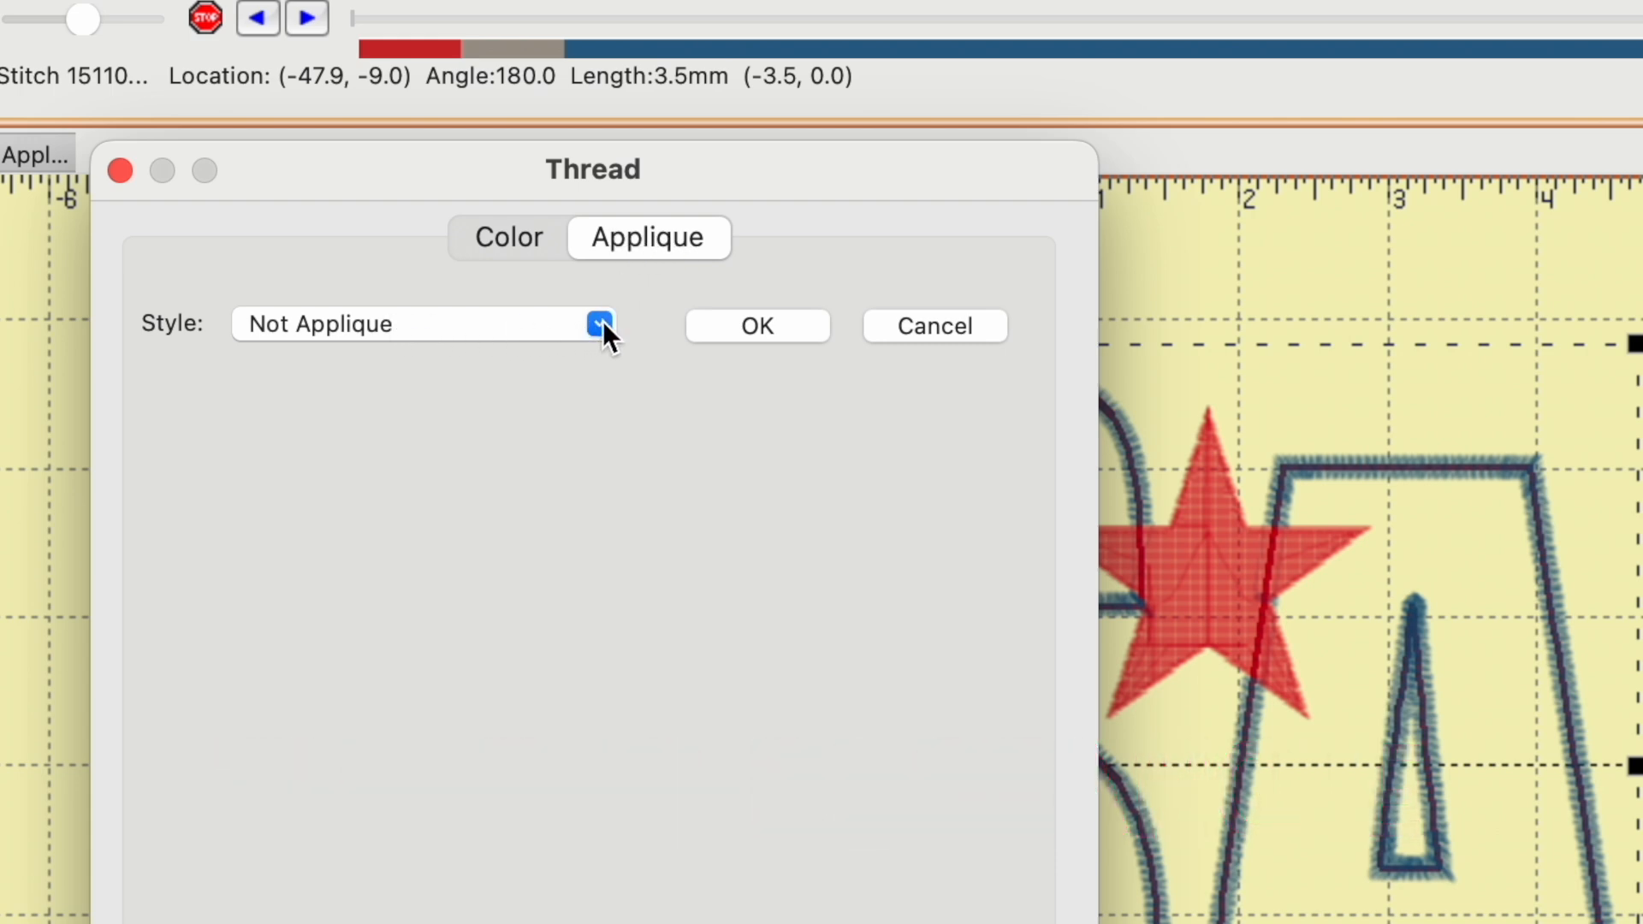
Set thread 1 style to Applique Position and start saving its cutting outline.
click(597, 323)
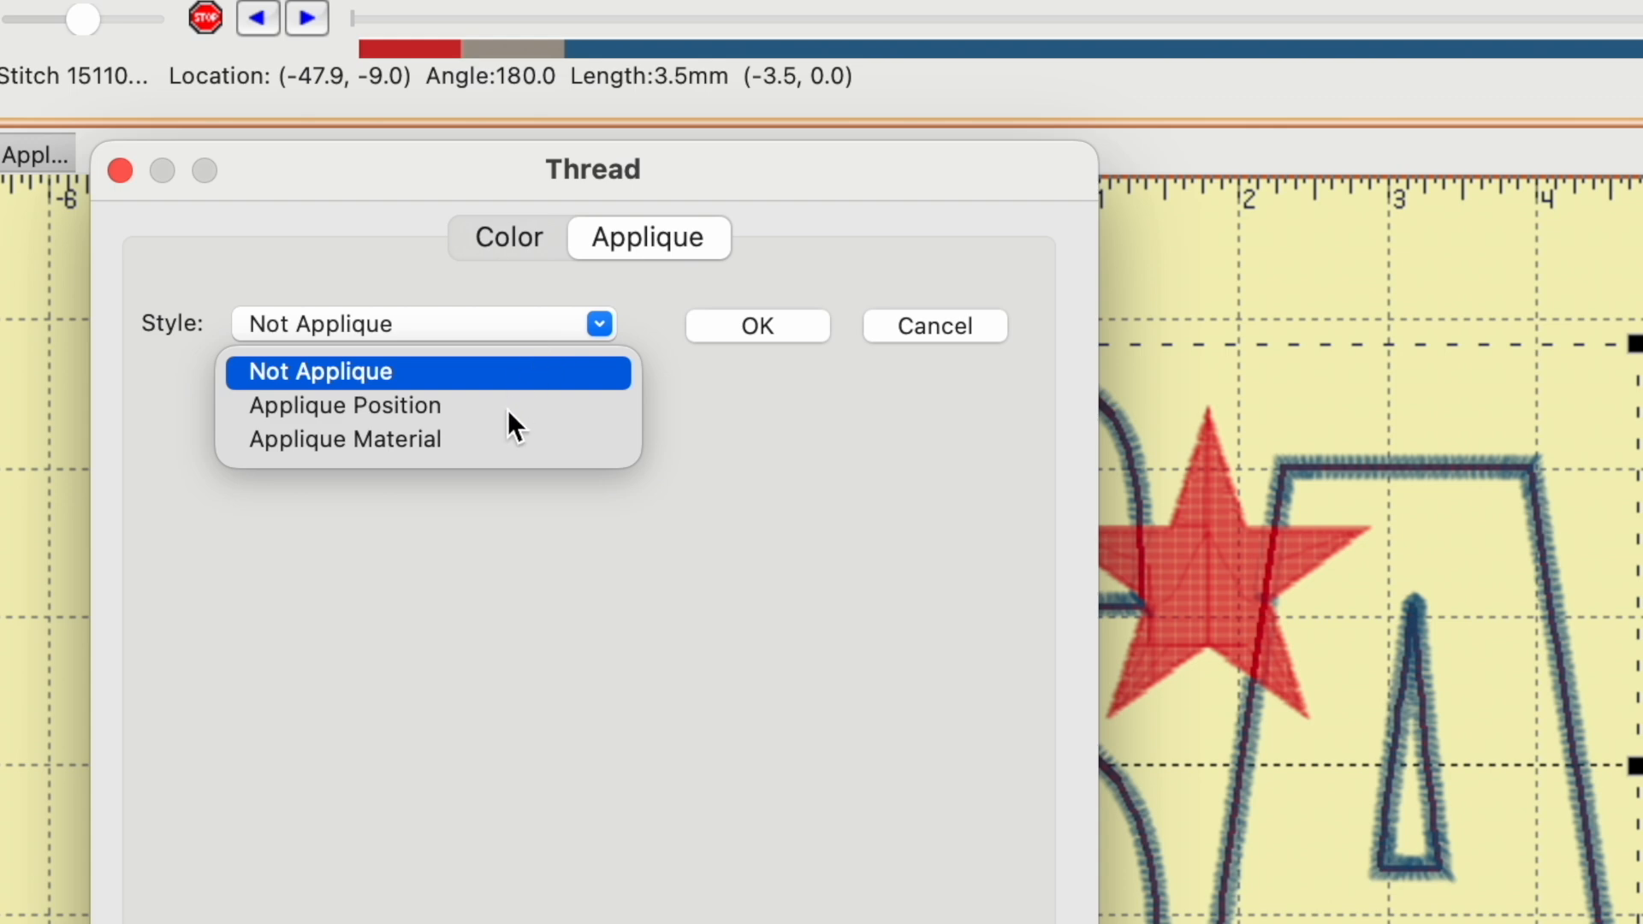
click(344, 406)
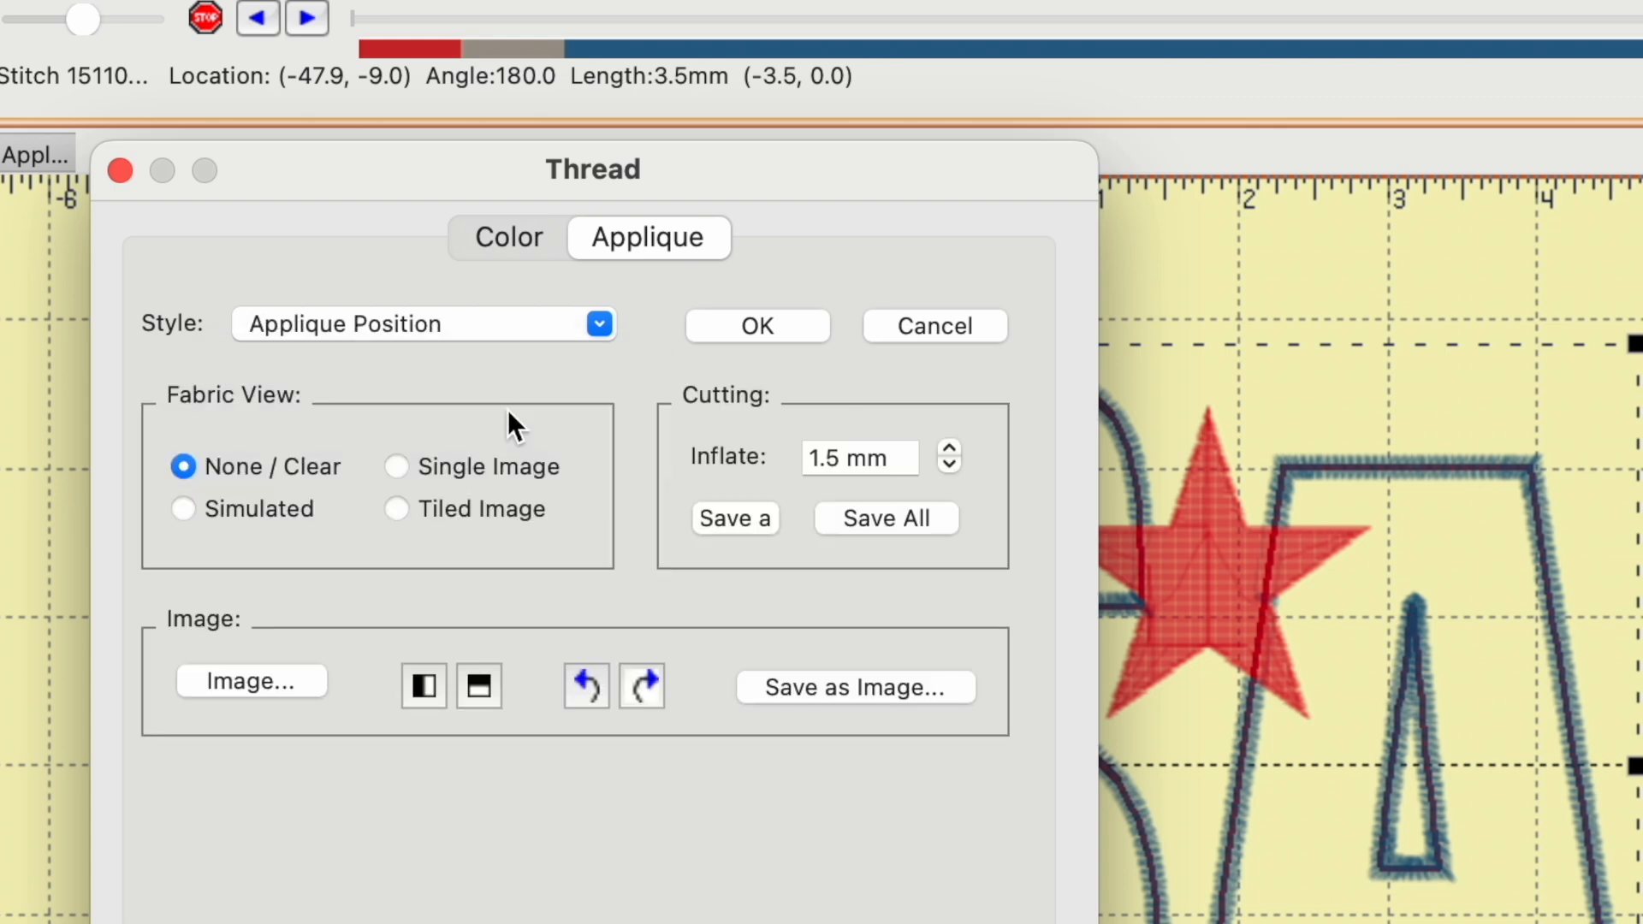
mouse_move(540, 419)
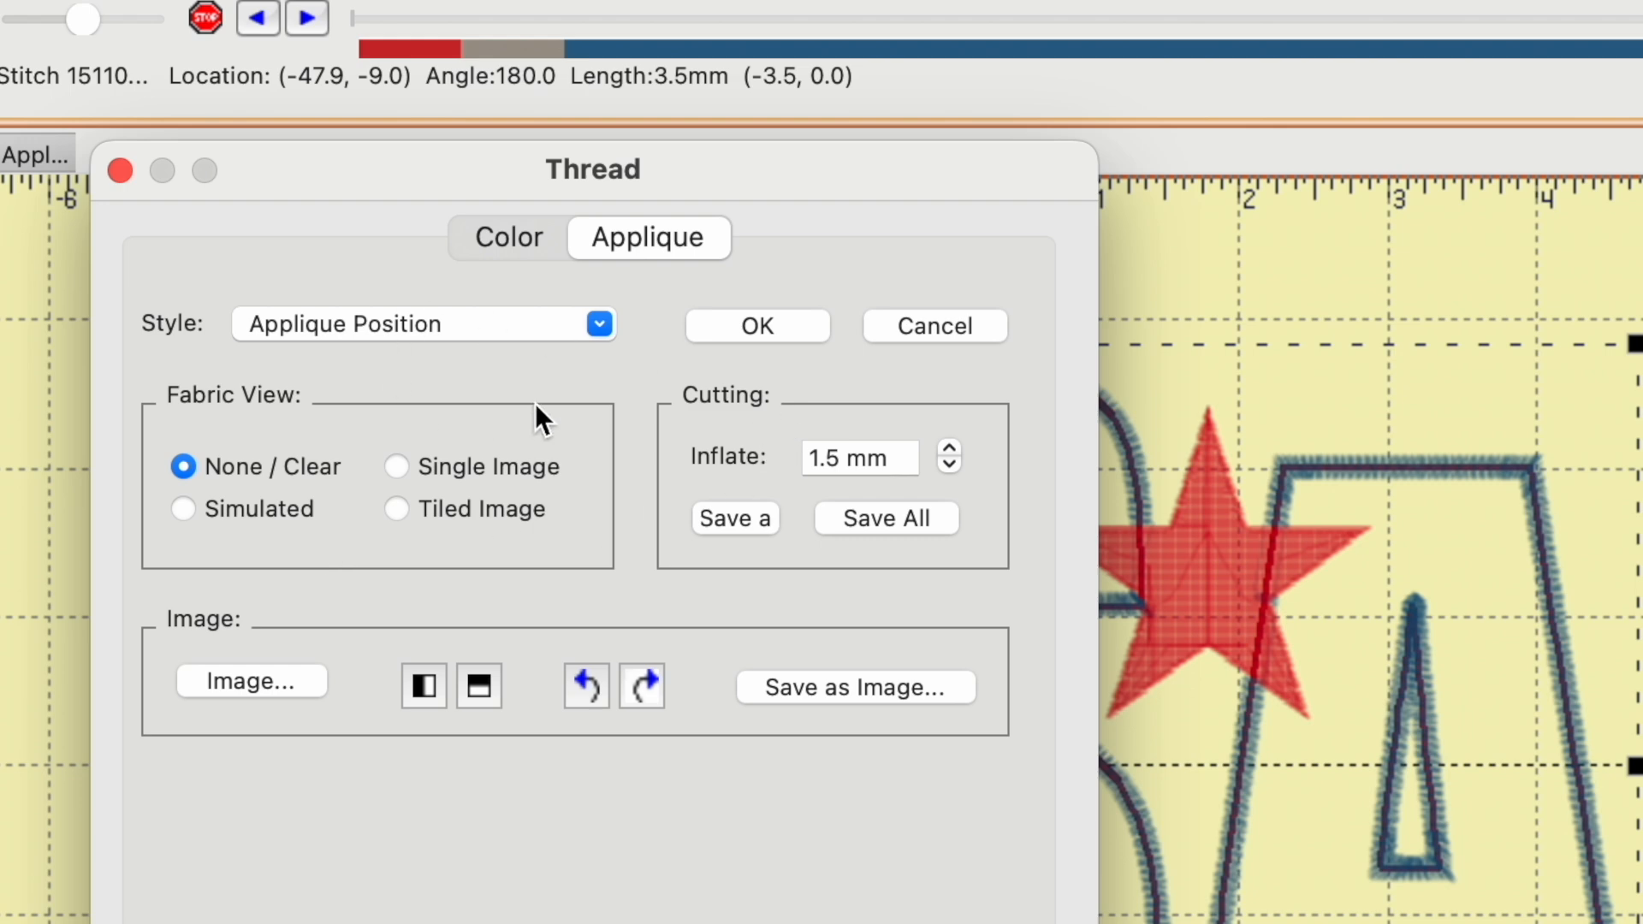
mouse_move(742, 532)
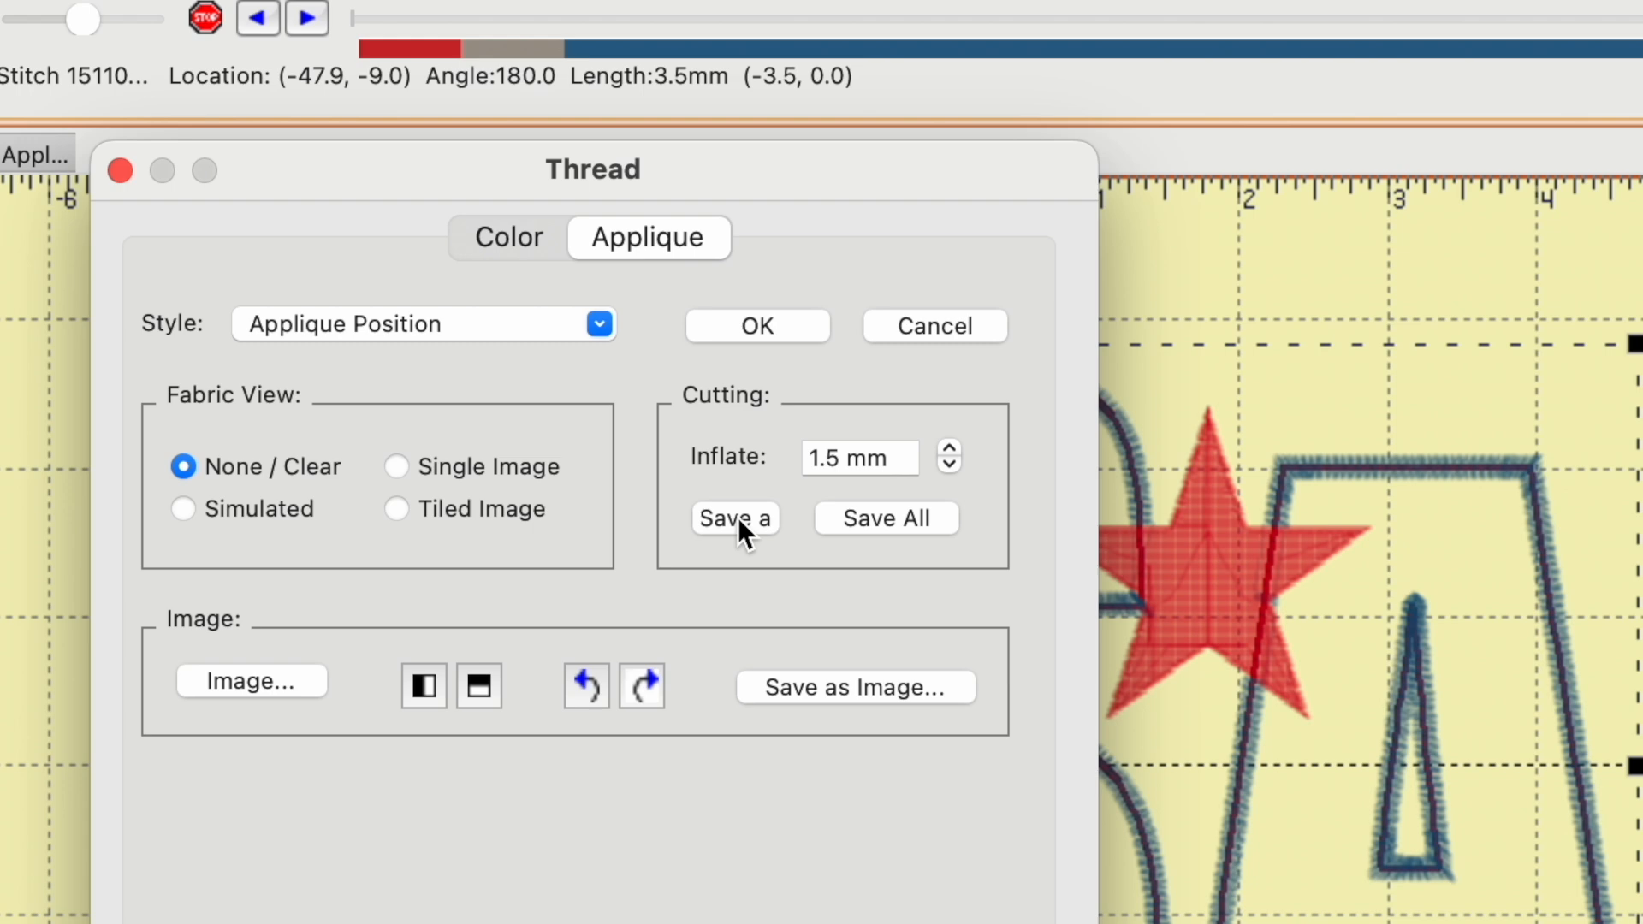
click(735, 518)
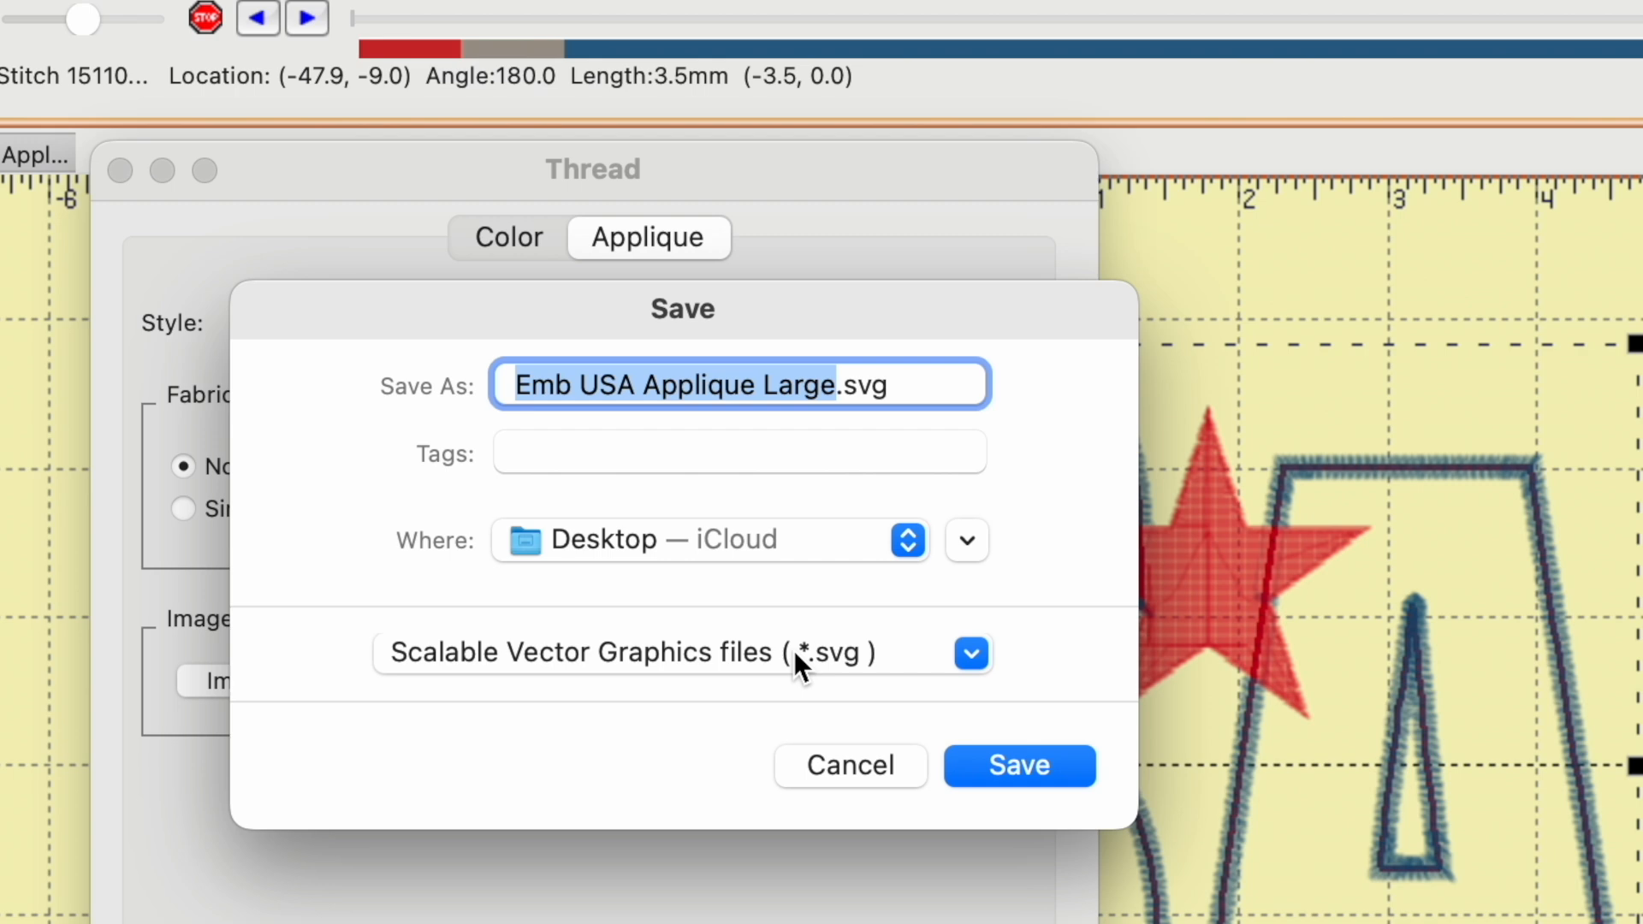
Add 'Fabric' to the file name and save the SVG at 96 DPI.
click(839, 386)
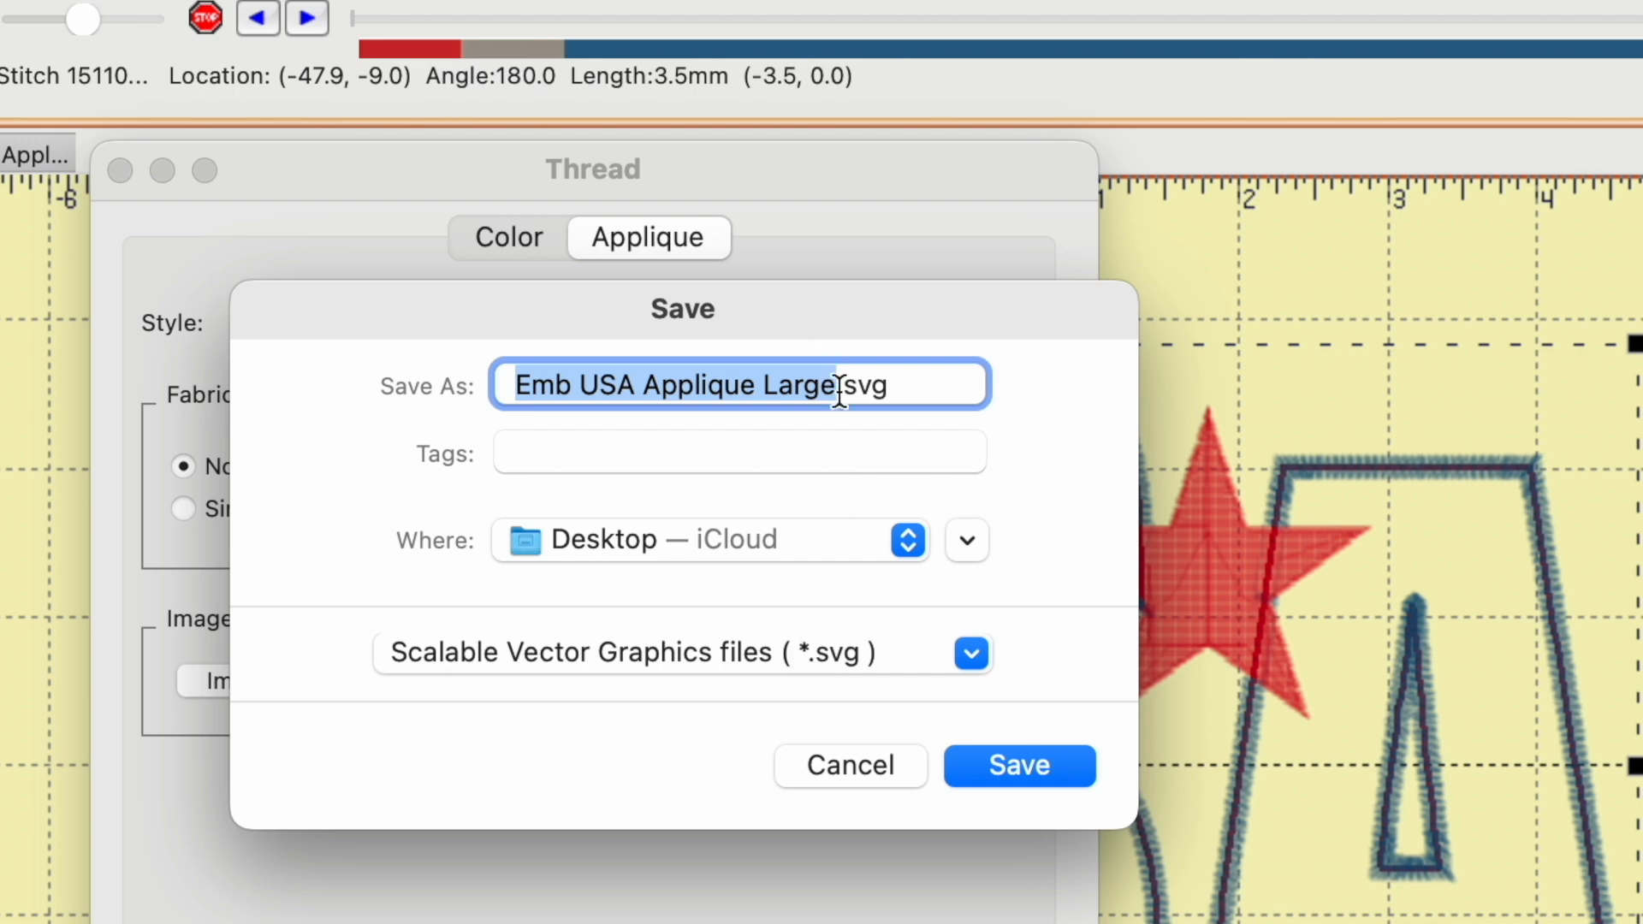
click(836, 385)
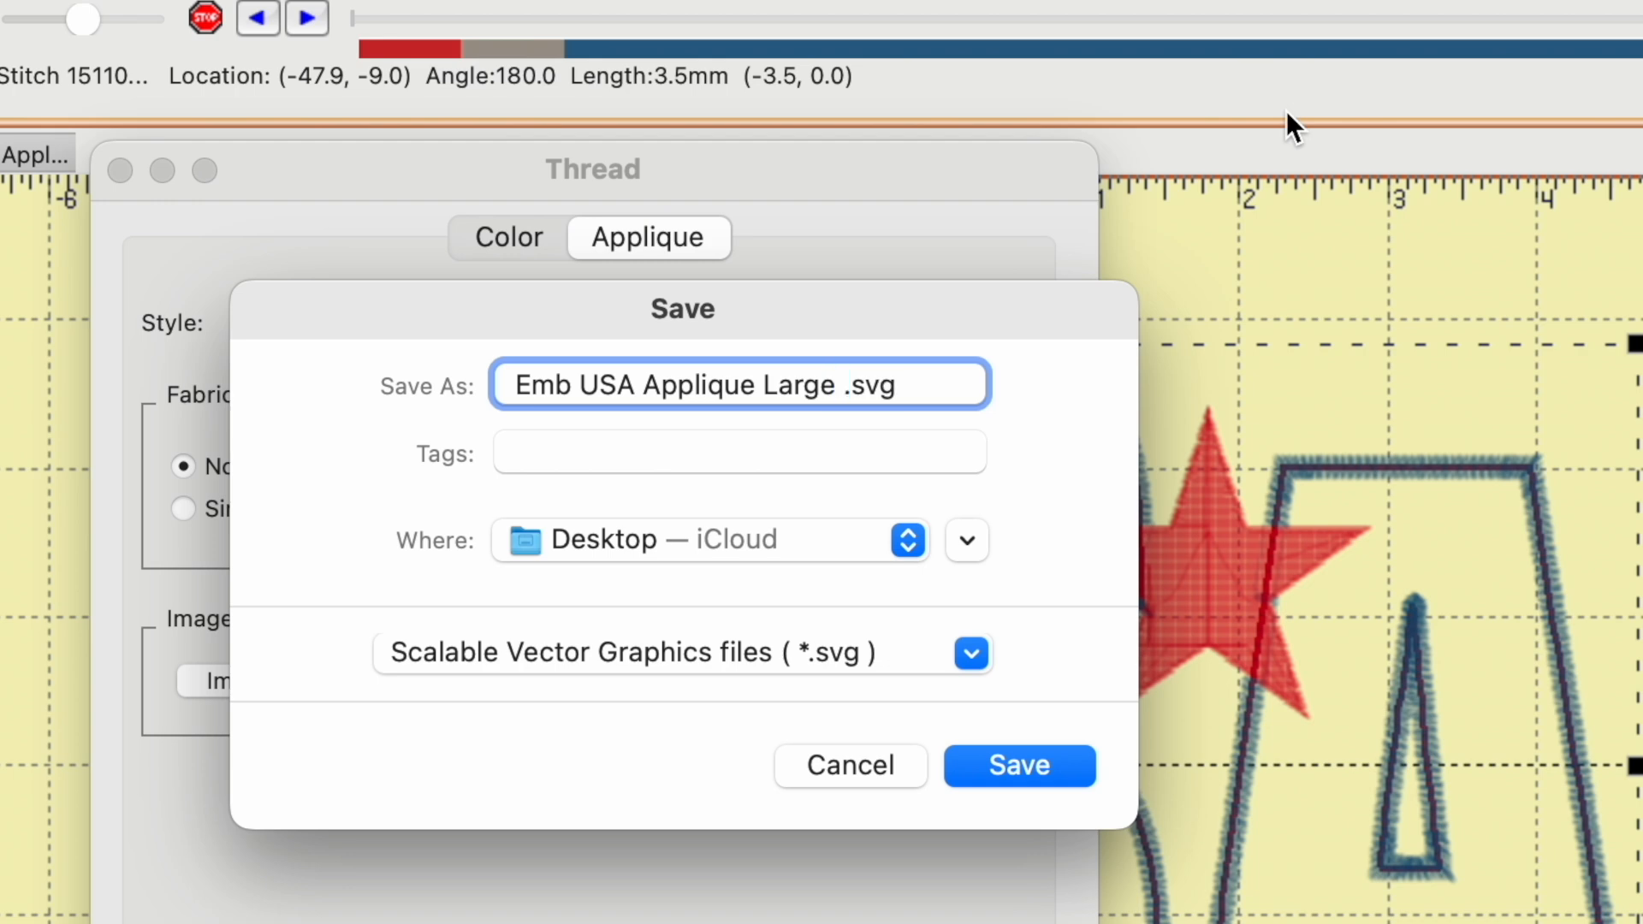
text(F)
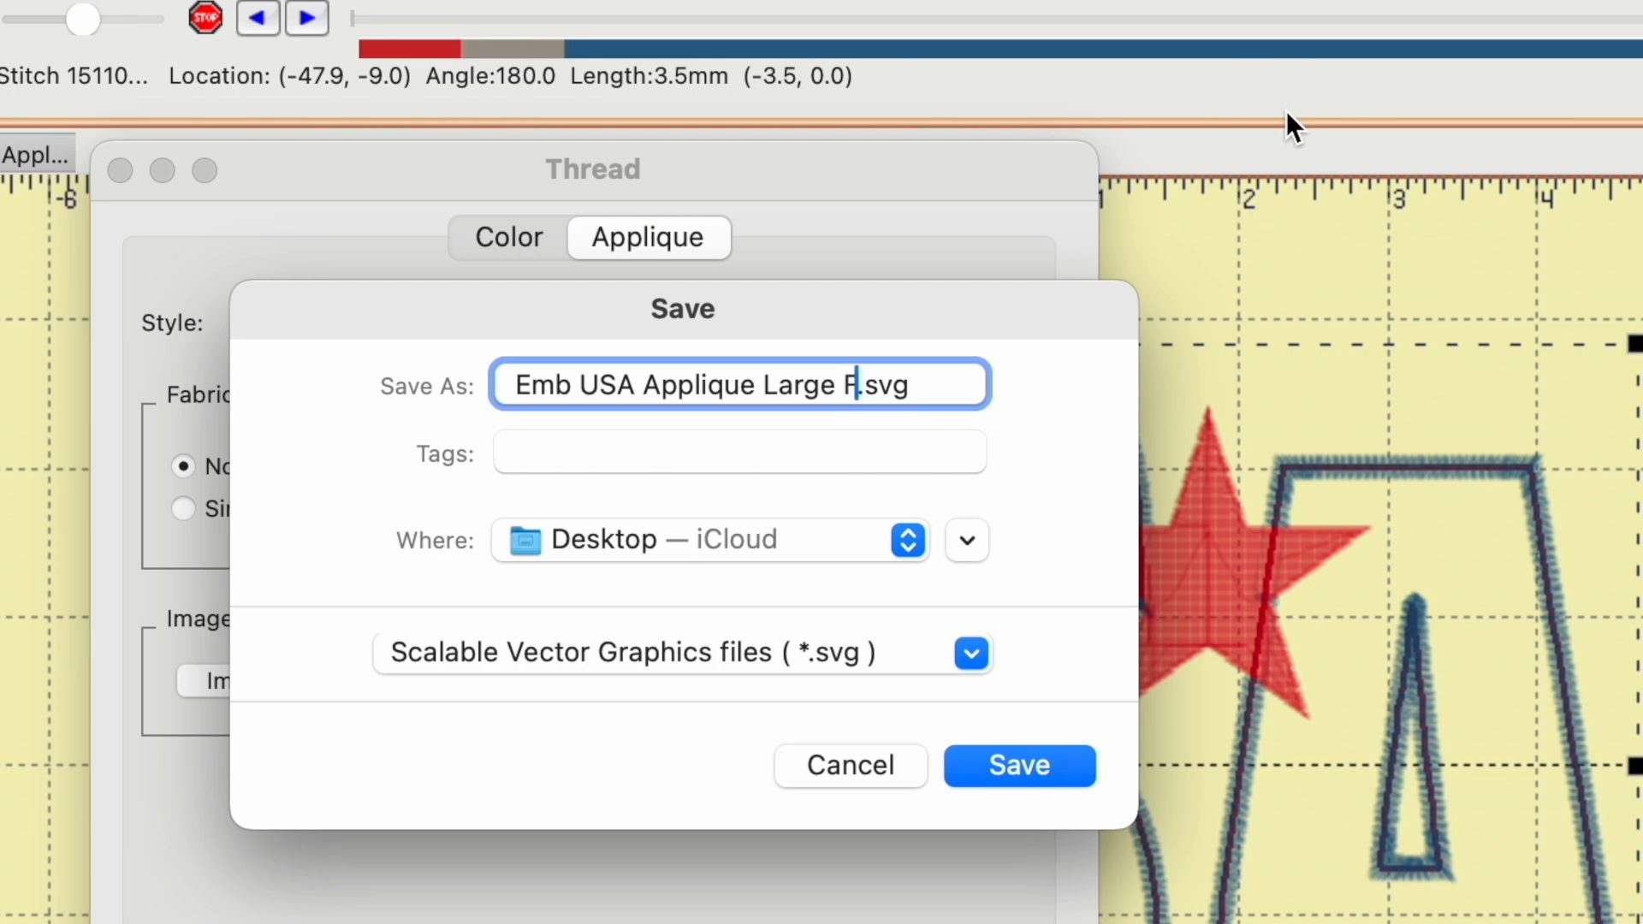
text(abric)
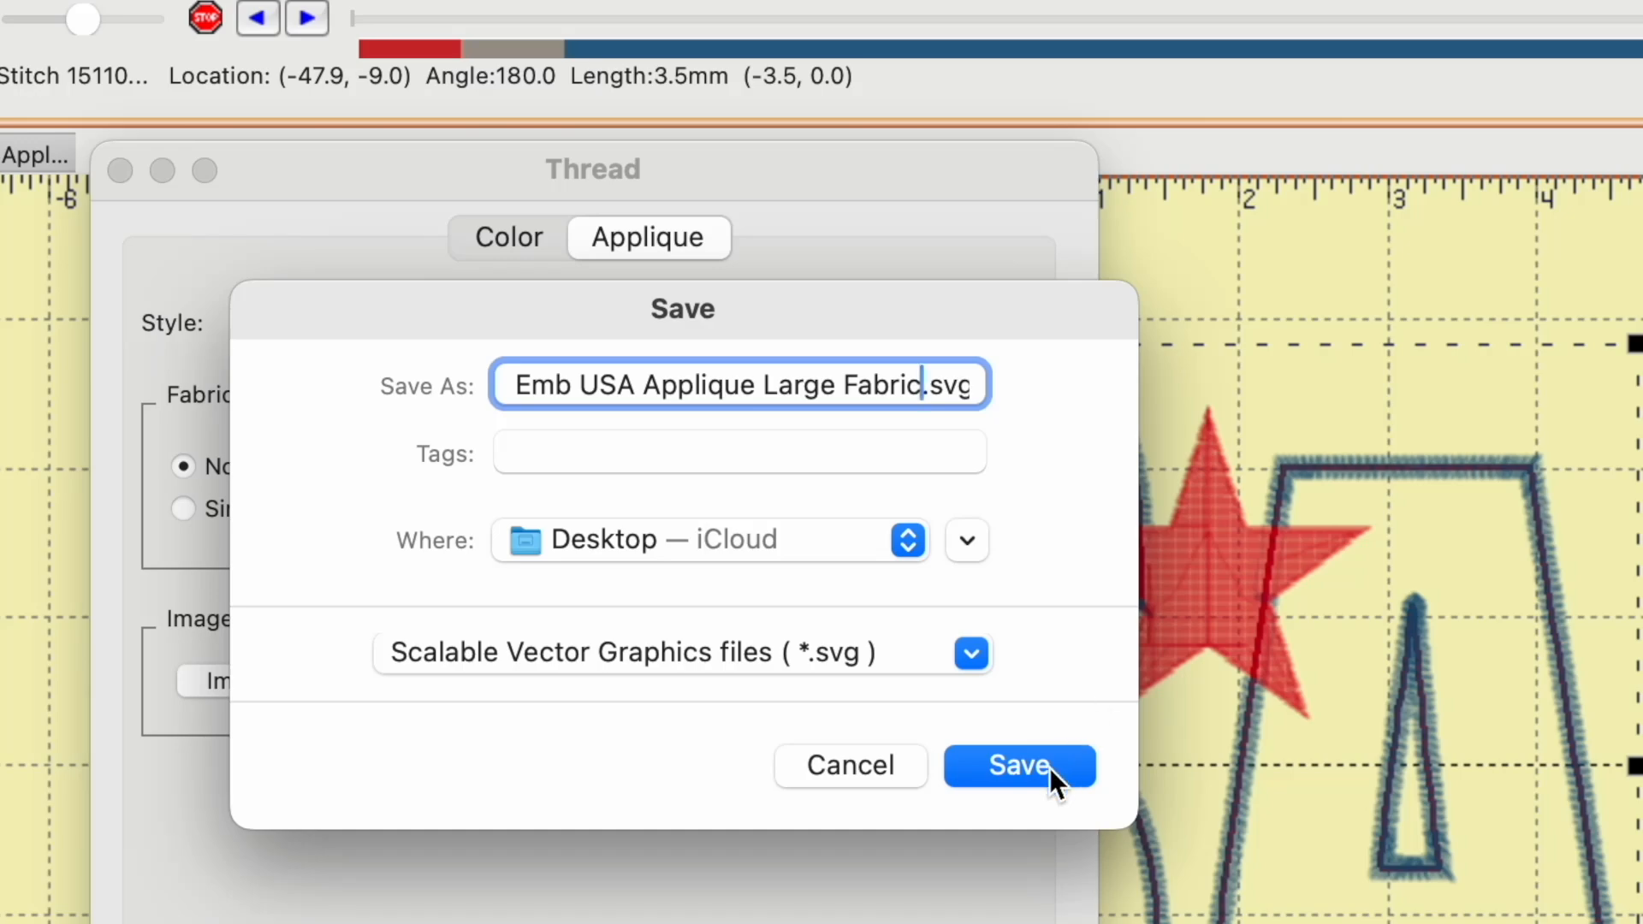
click(1018, 765)
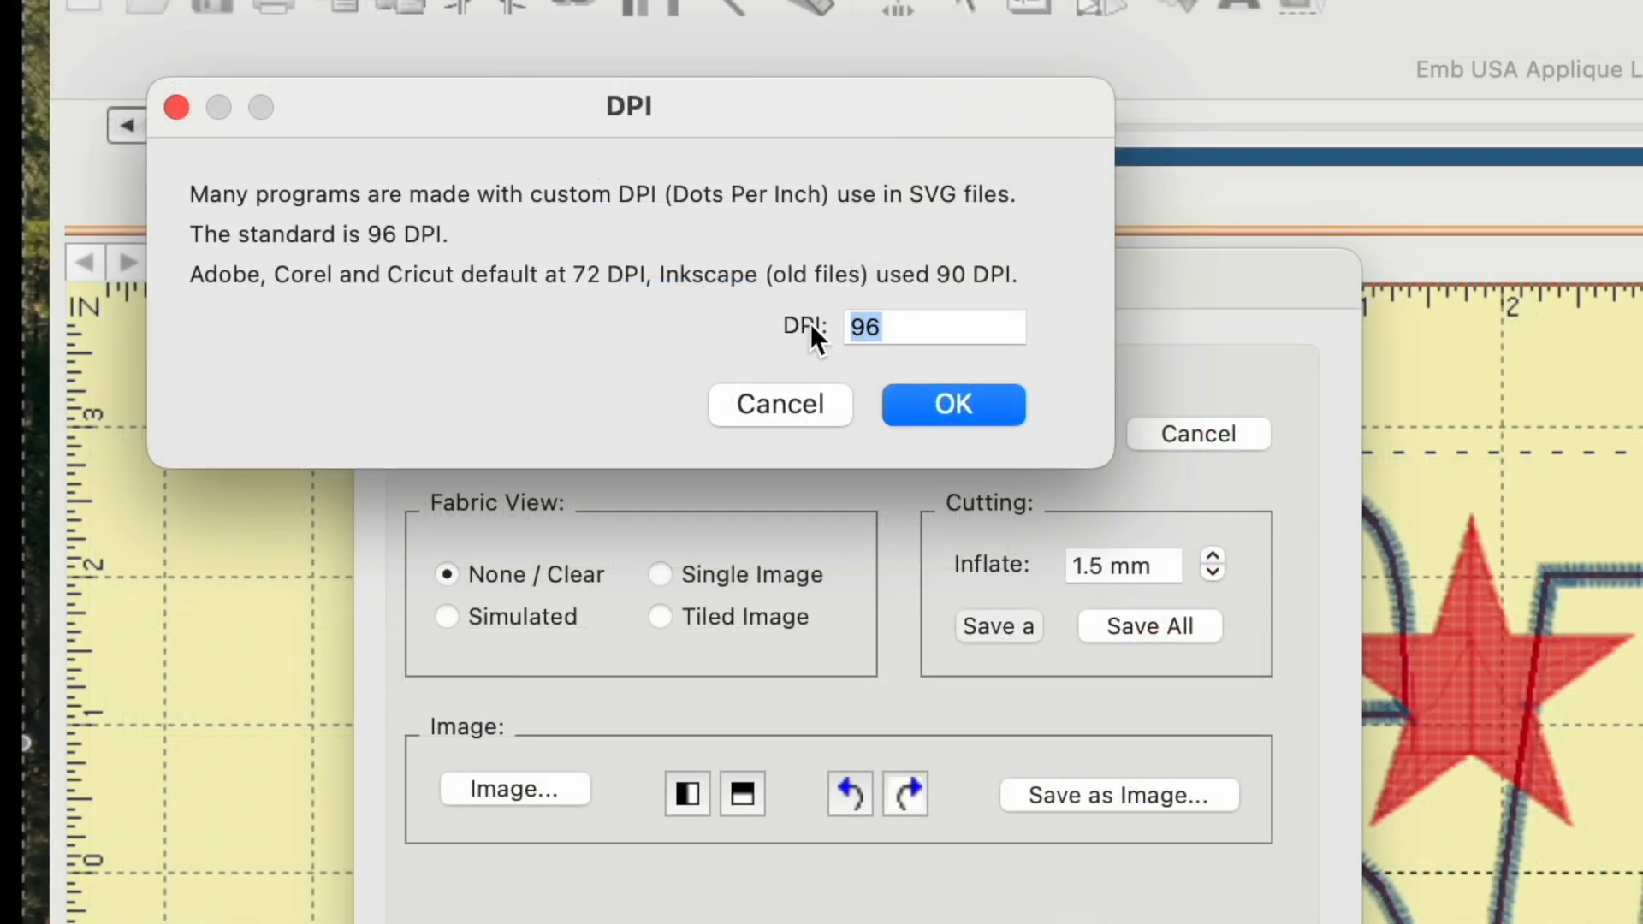
mouse_move(874, 288)
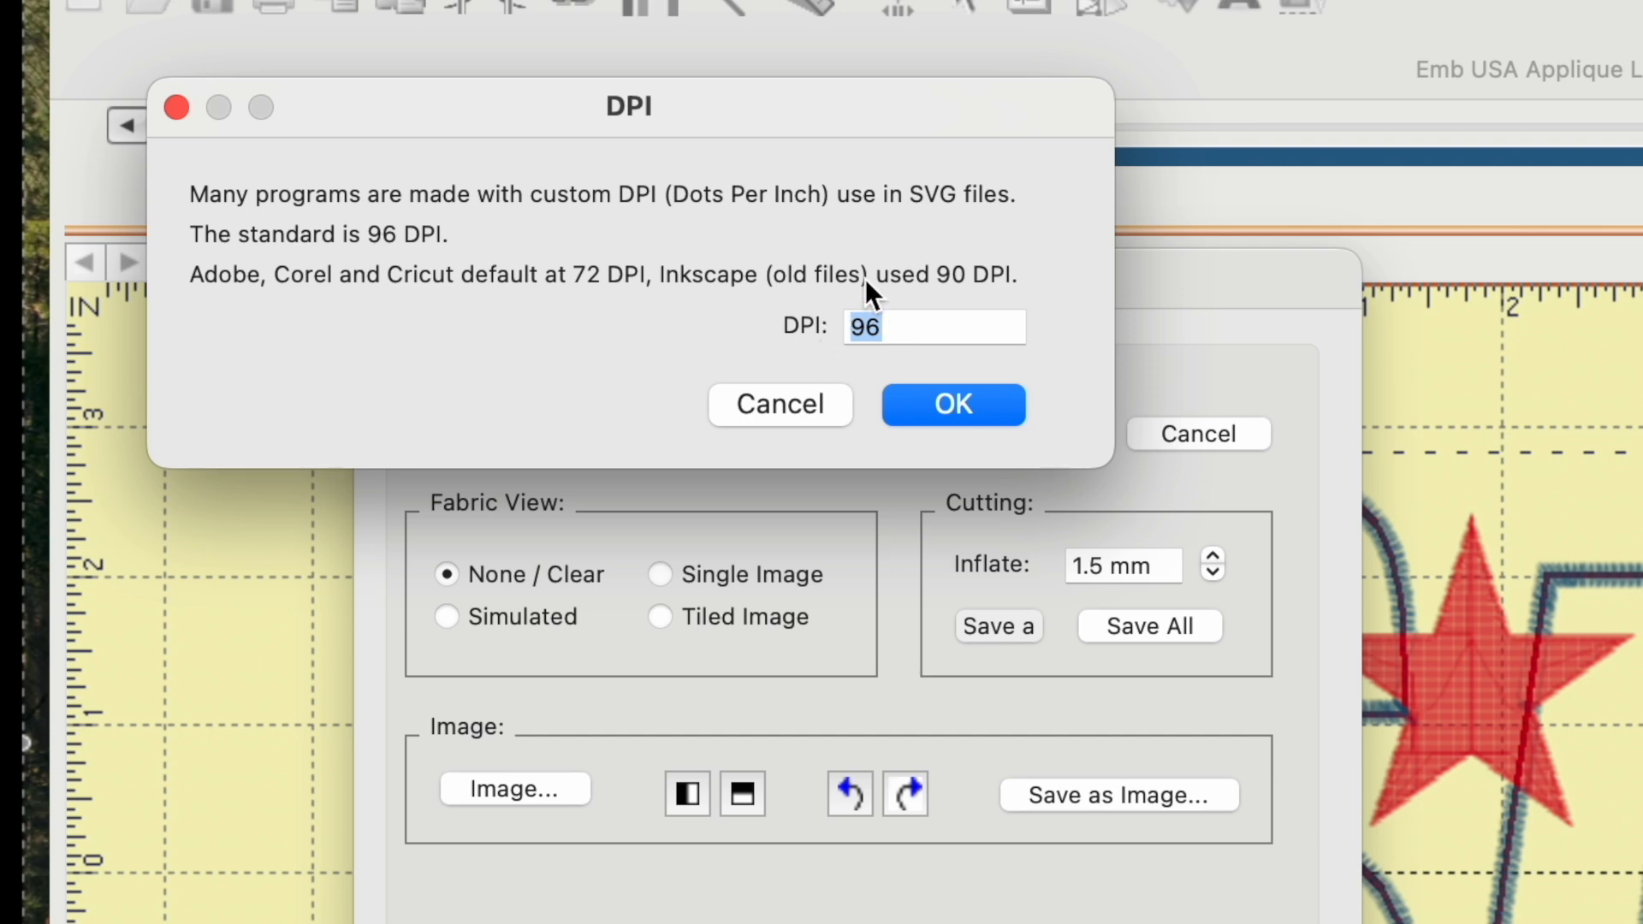
click(952, 405)
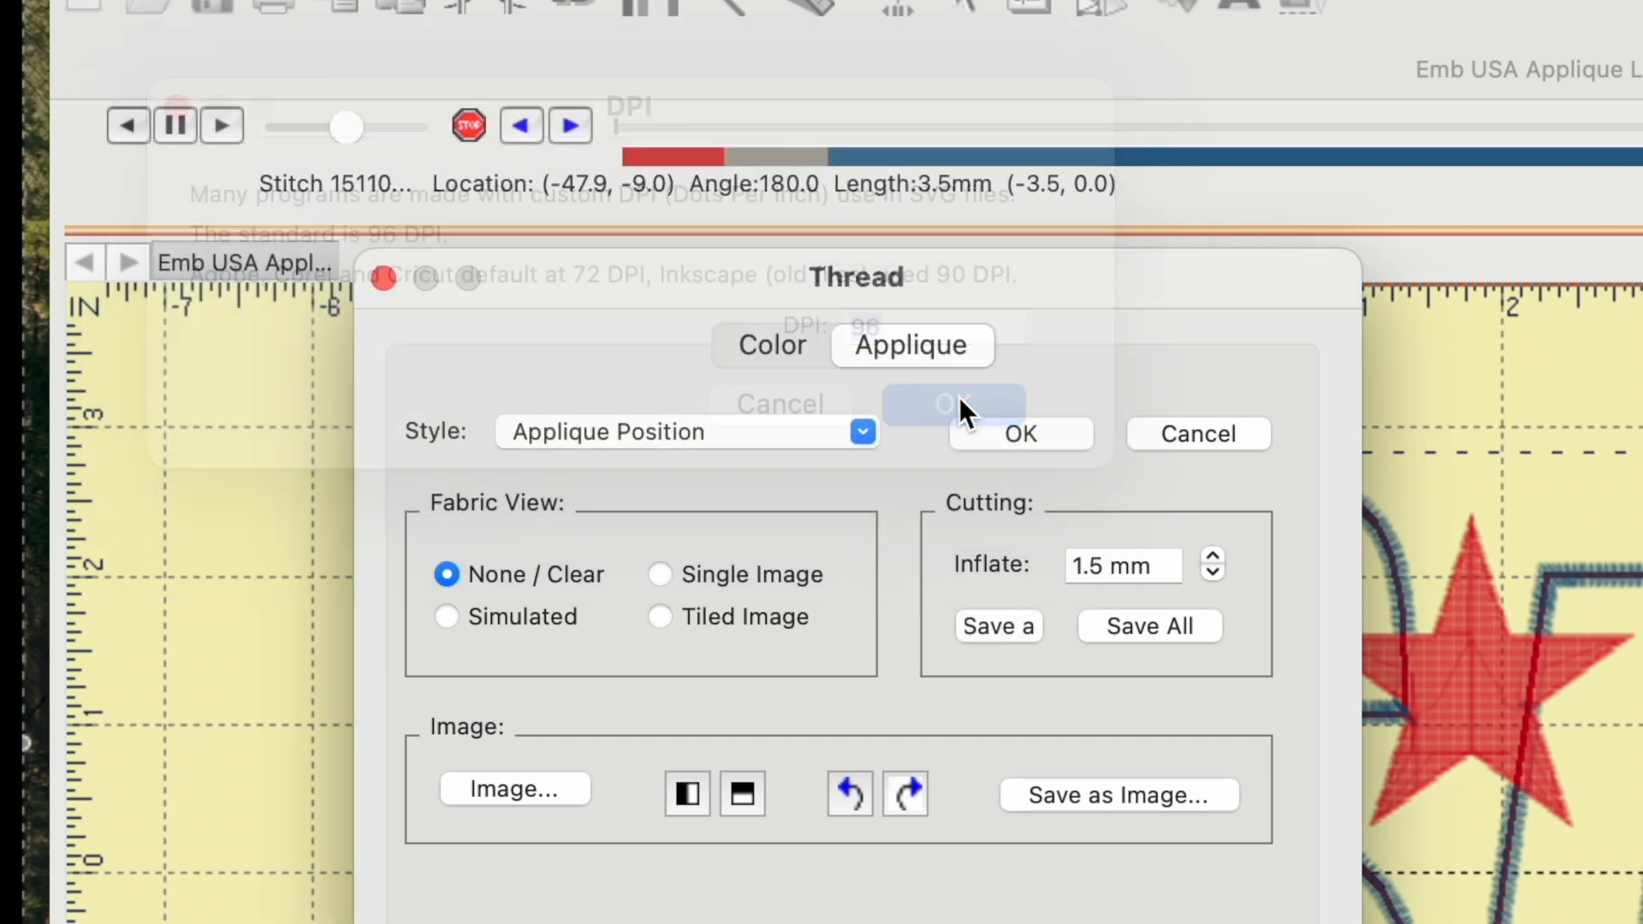
click(951, 406)
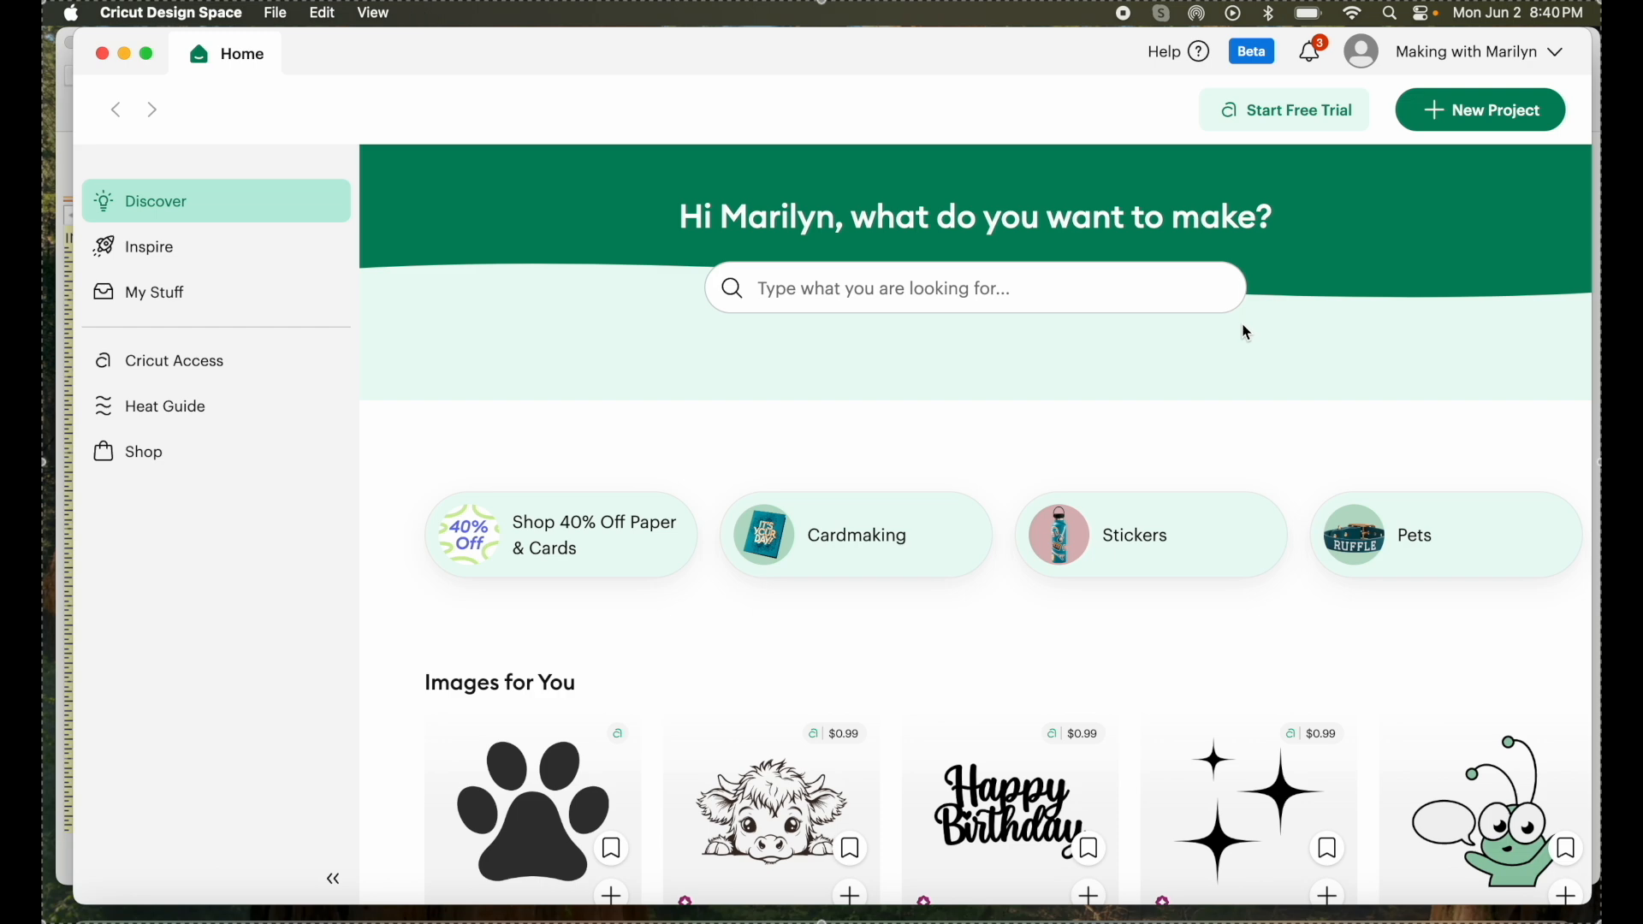
mouse_move(1349, 200)
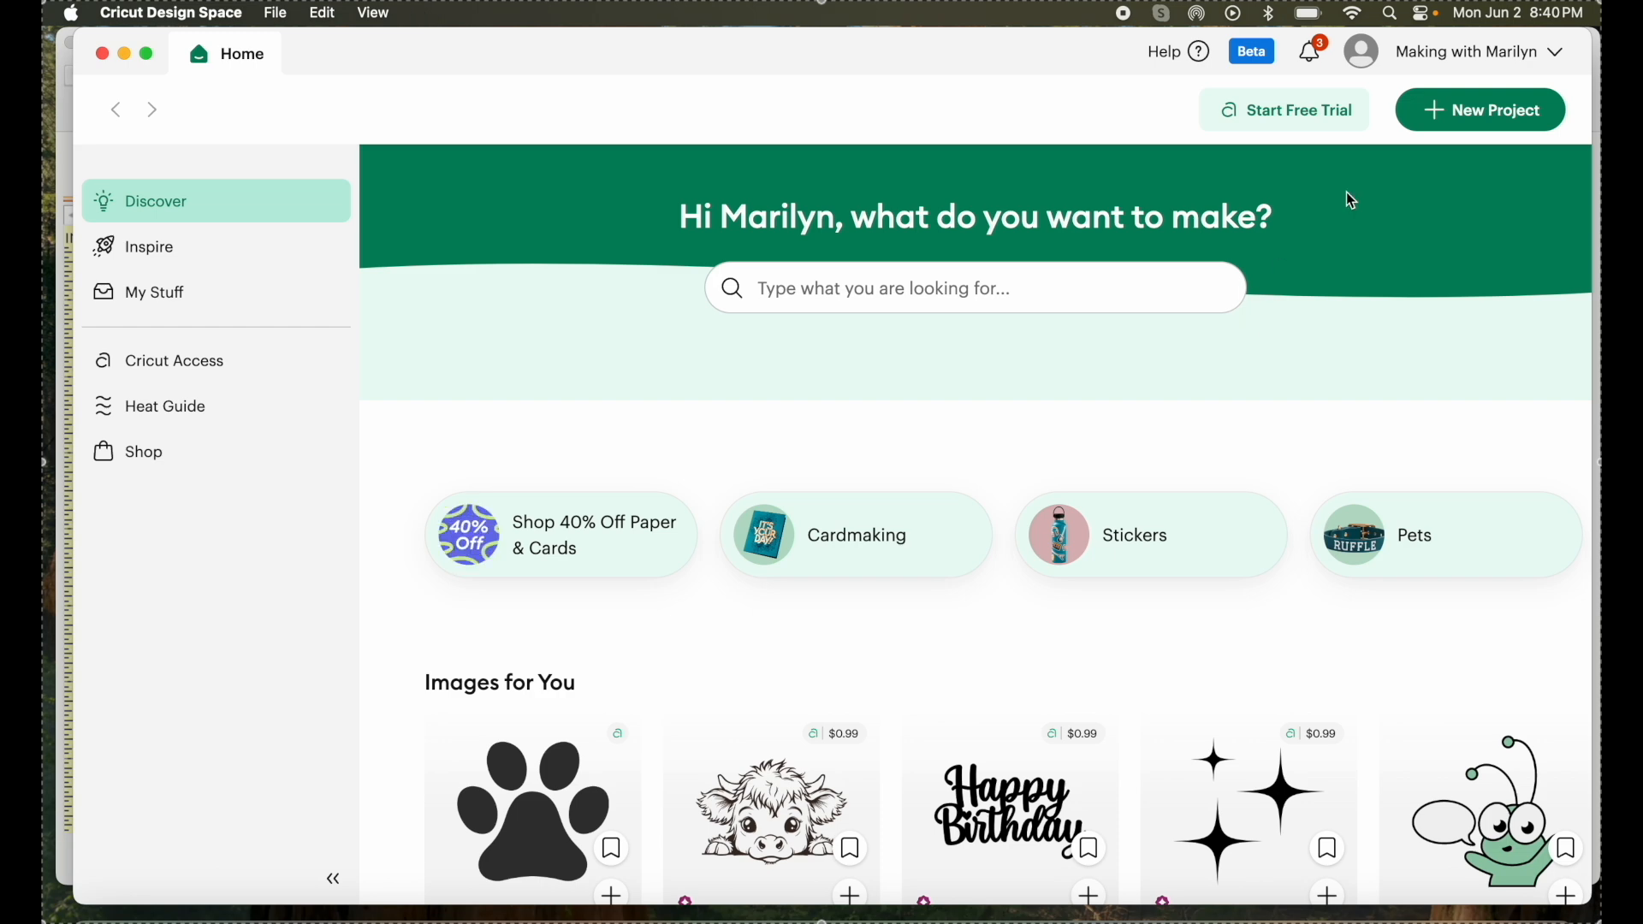
Create a new blank-canvas project and show the Images panel.
click(1479, 109)
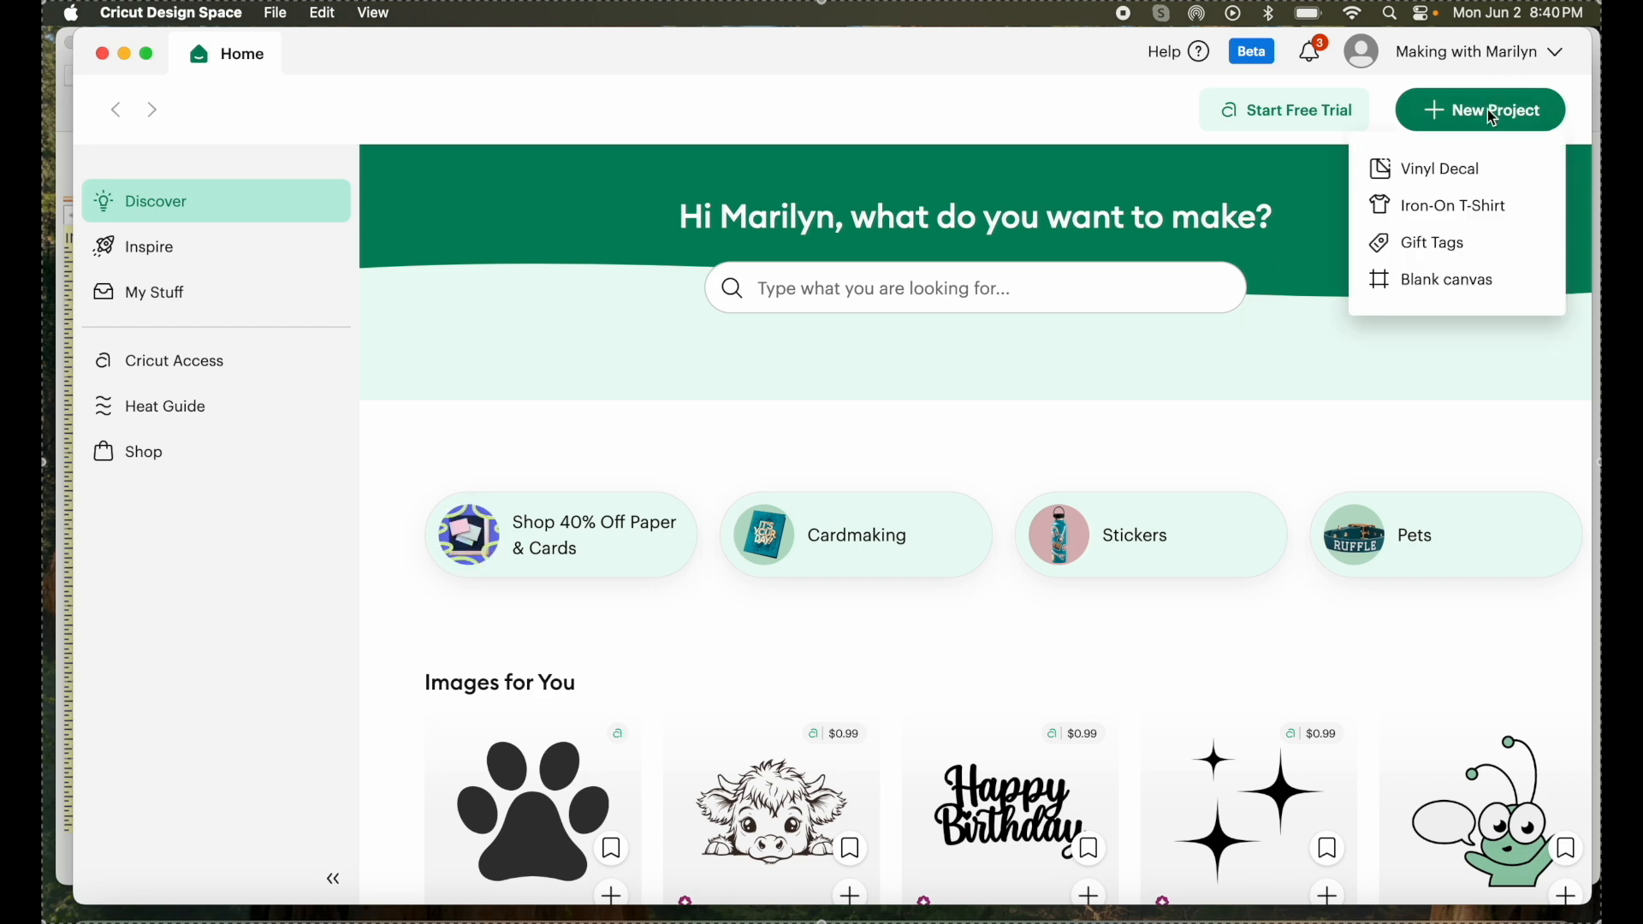
click(1445, 279)
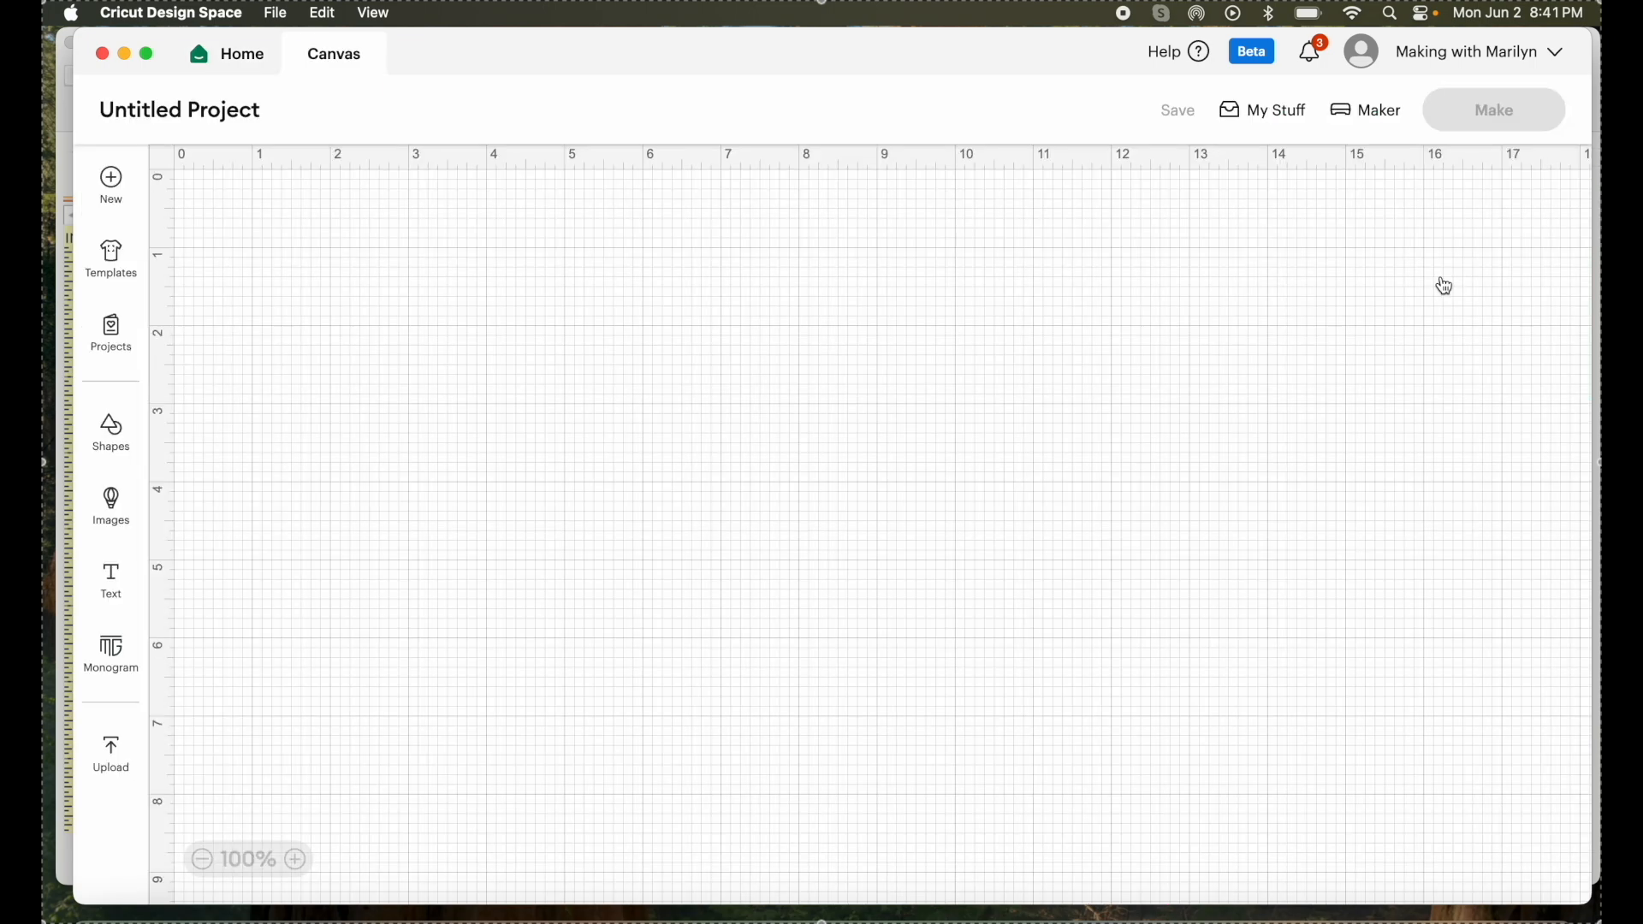
click(111, 504)
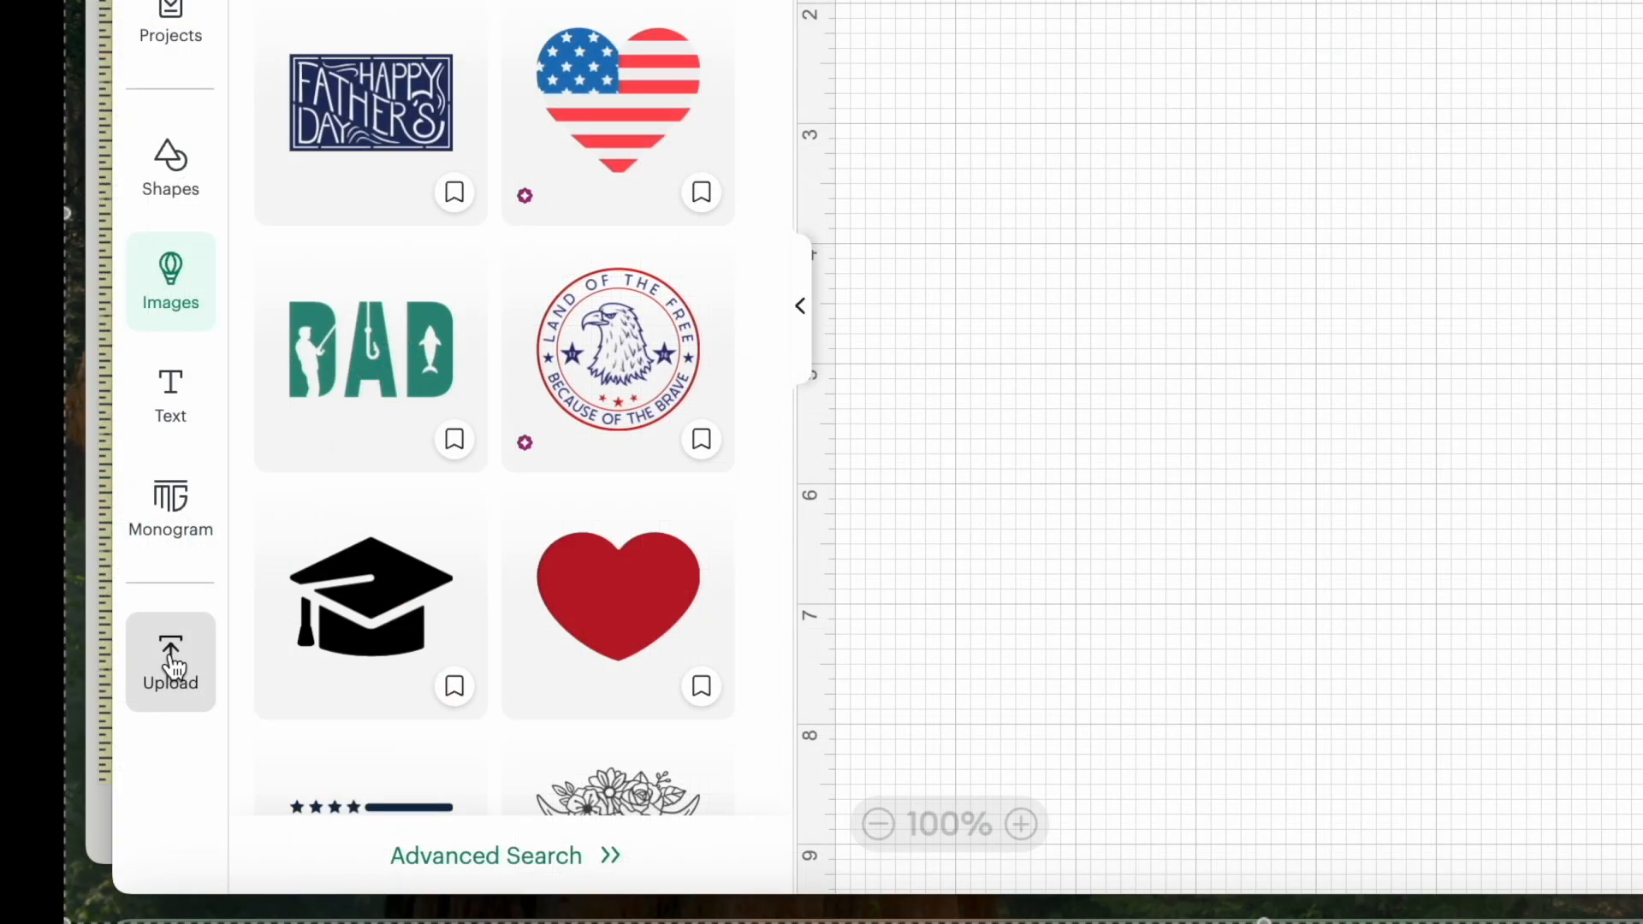
Upload an image, browsing to the Emb USA Applique Fabric SVG file.
click(170, 660)
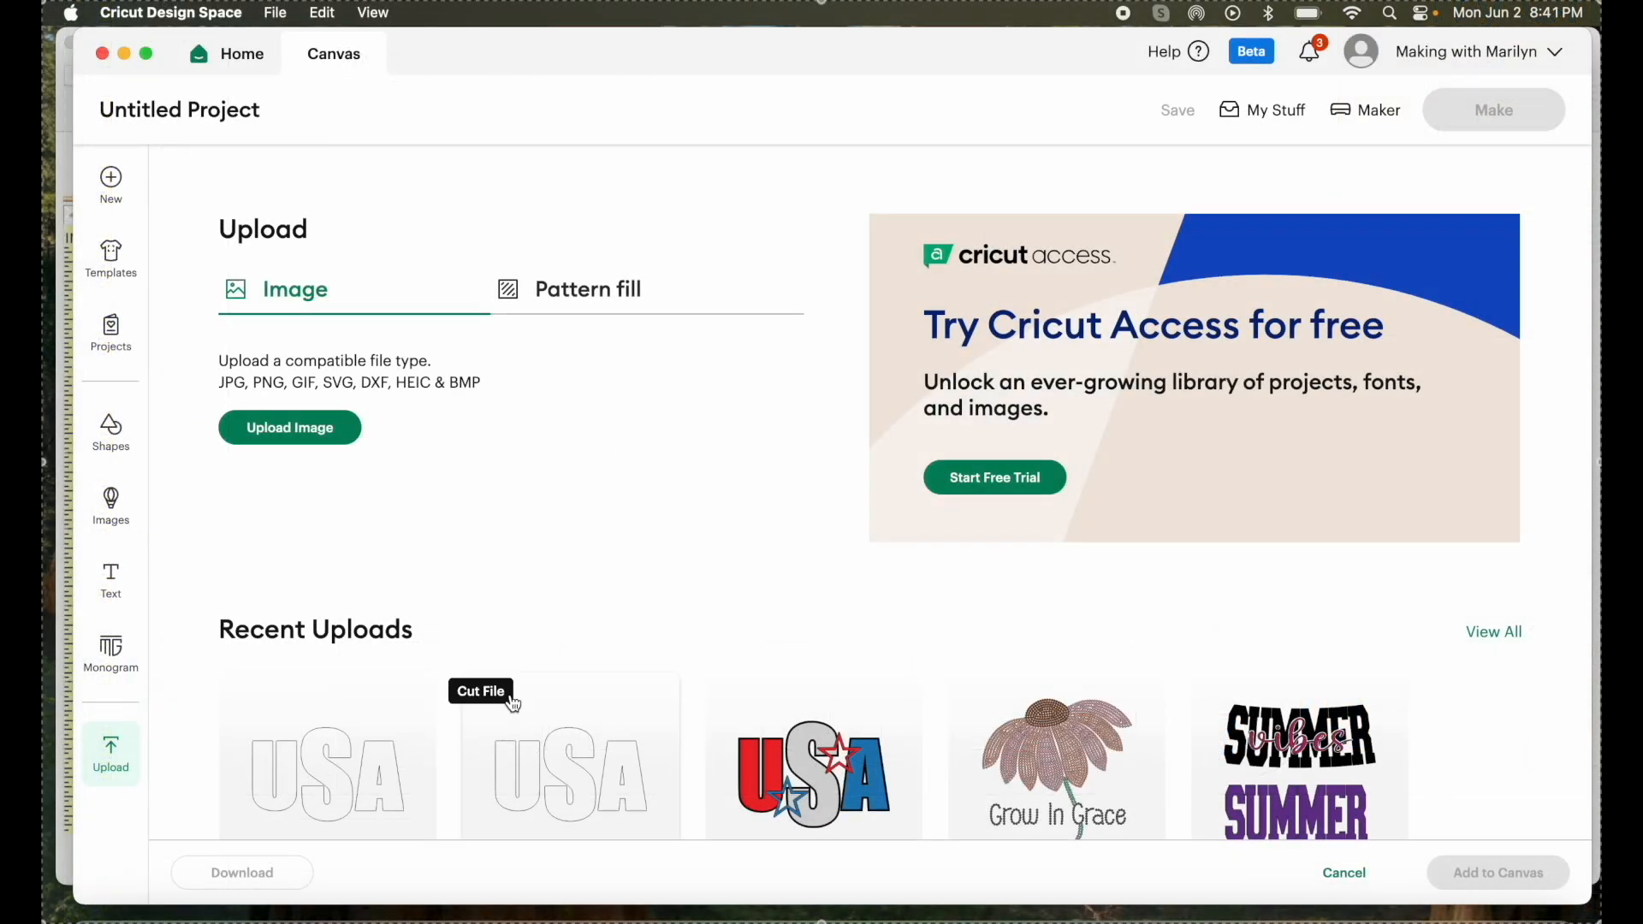
mouse_move(603, 547)
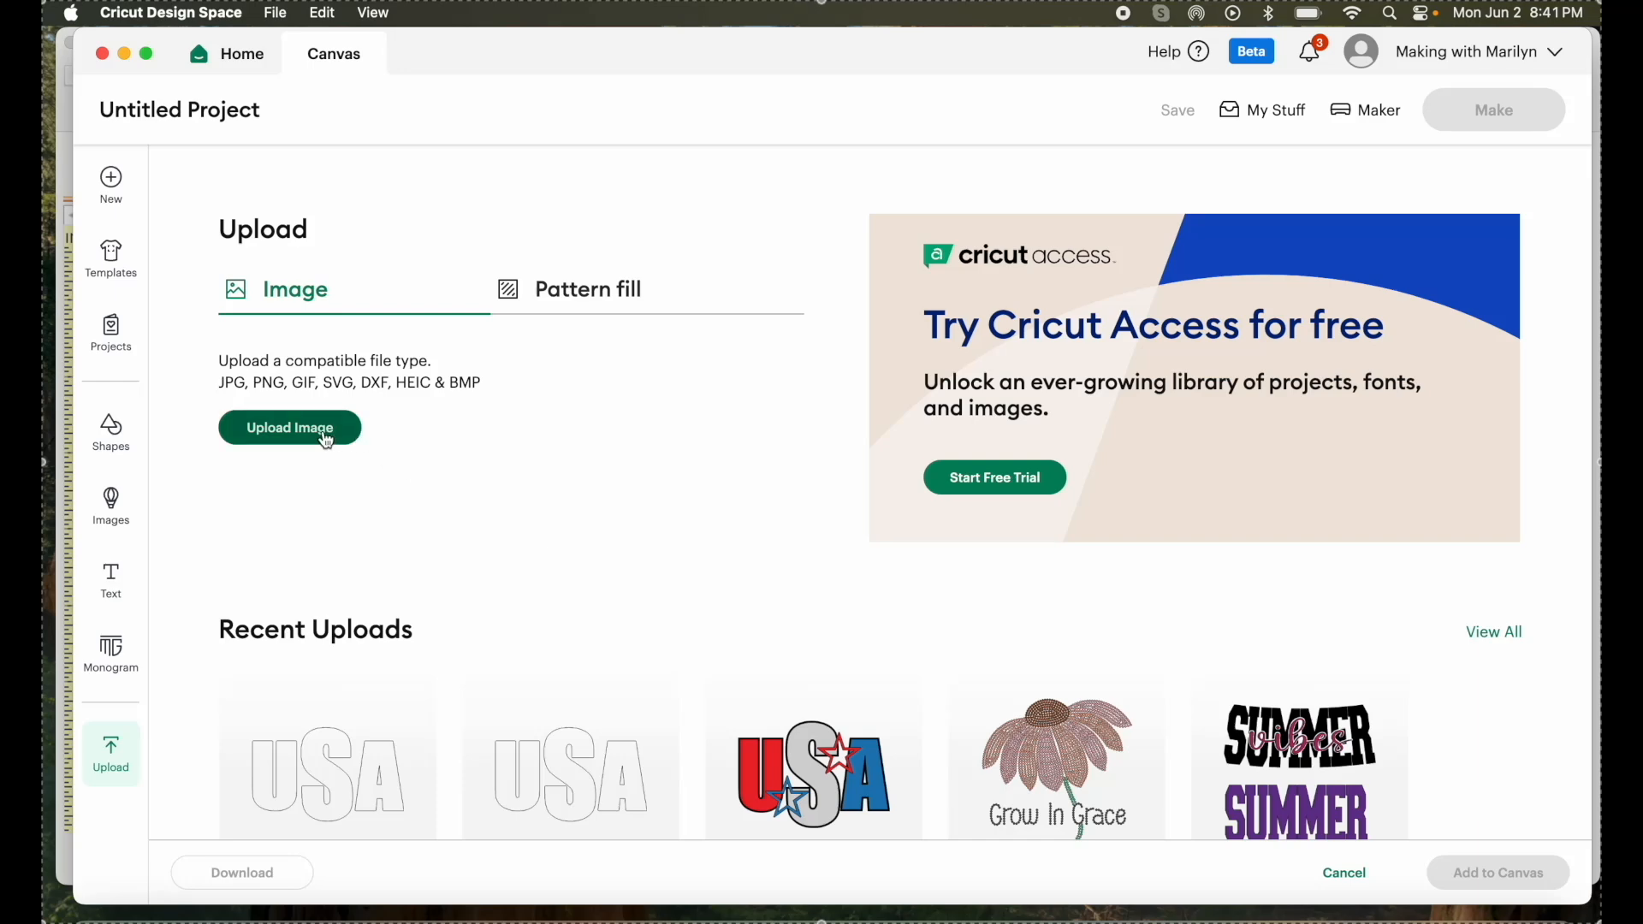
click(290, 428)
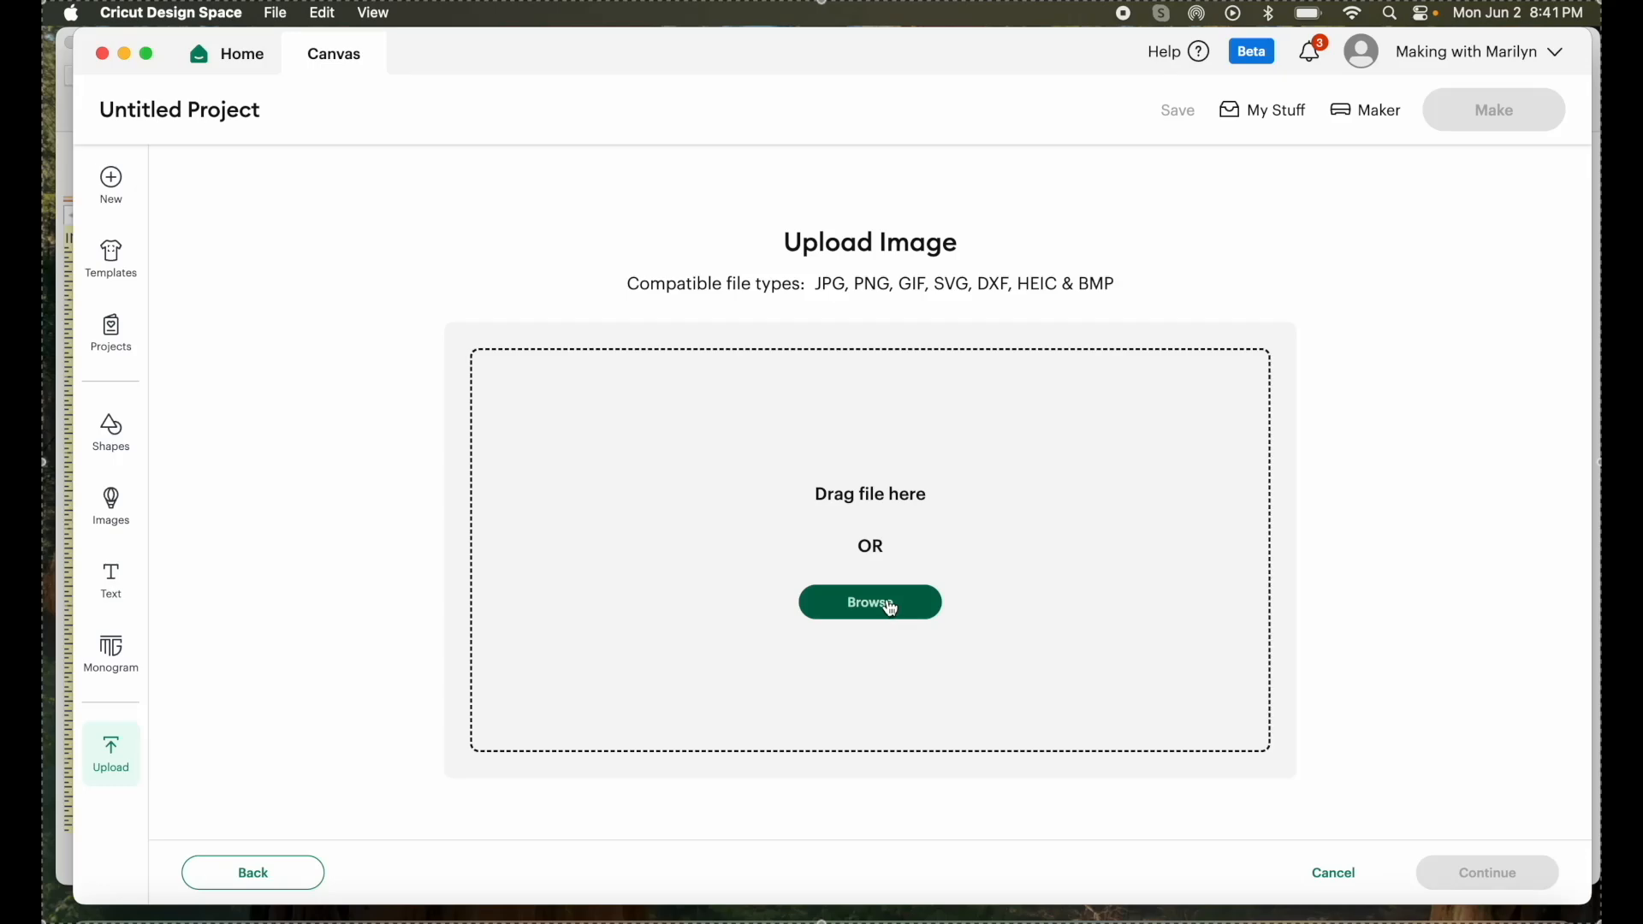
click(869, 602)
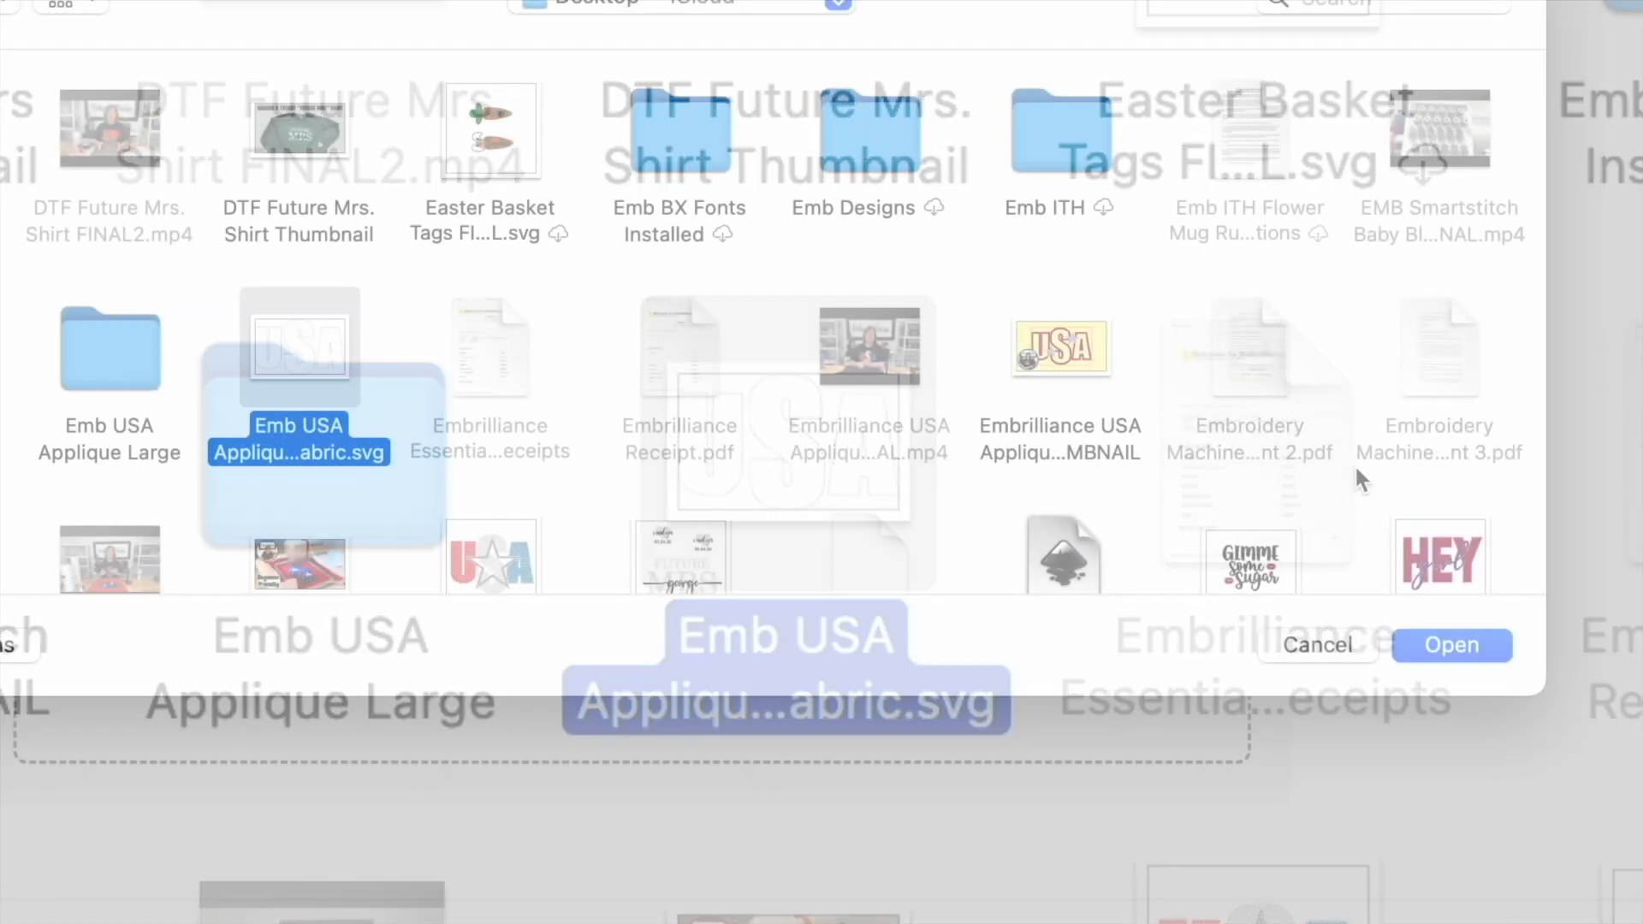
click(1452, 644)
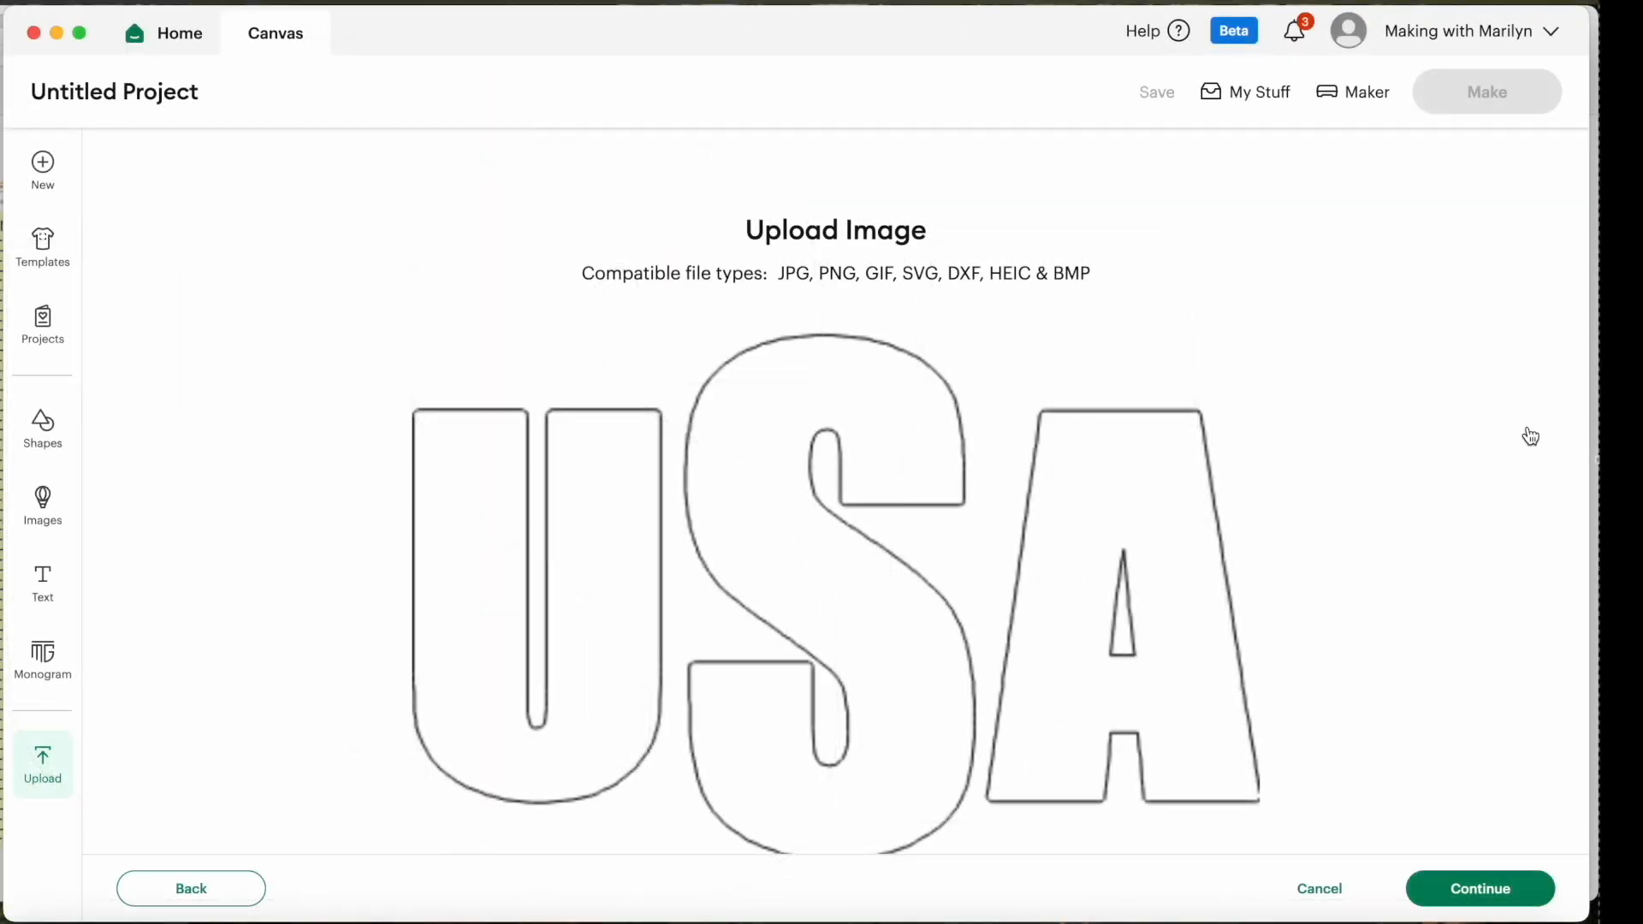
Continue past the preview and upload as Emb USA Applique Large Fabric.
click(1478, 889)
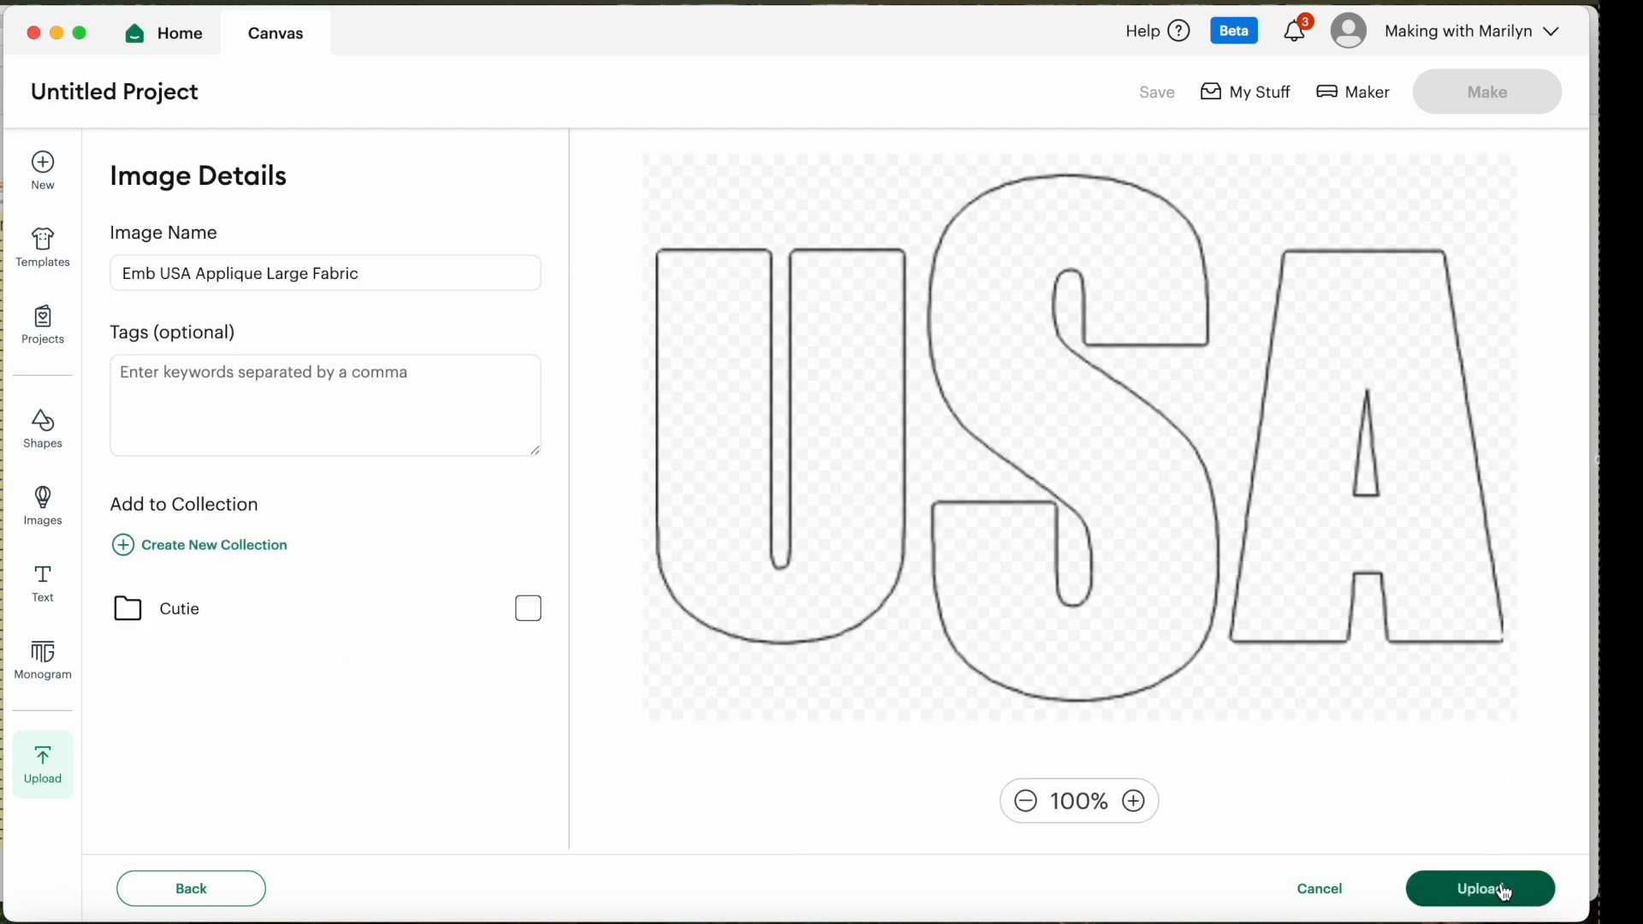
click(1479, 888)
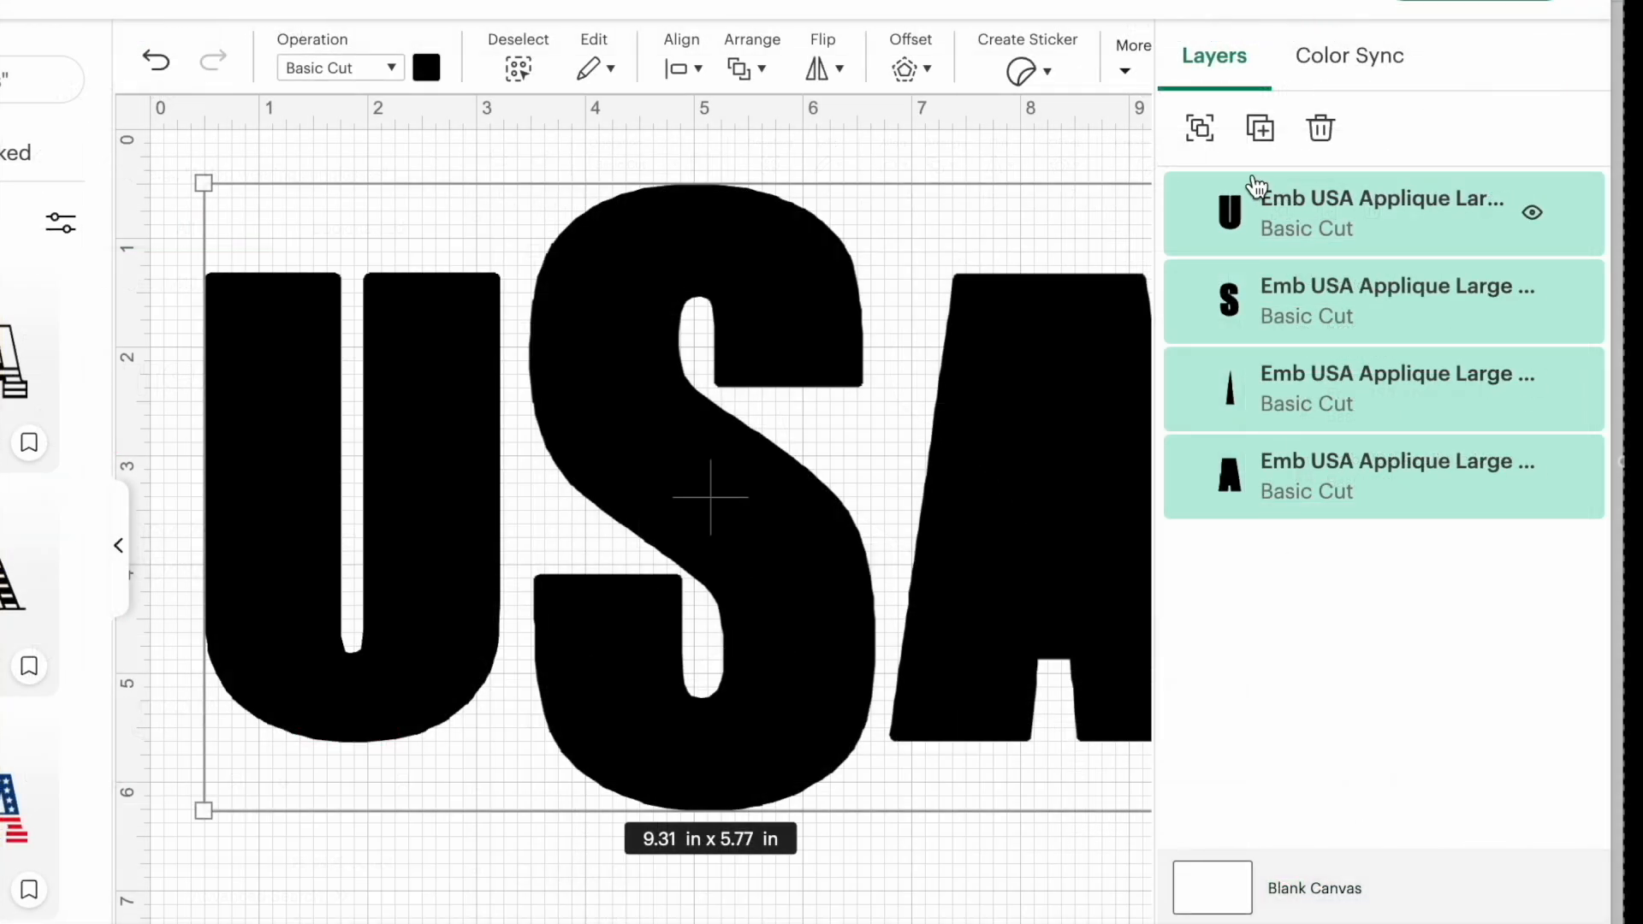
mouse_move(1320, 392)
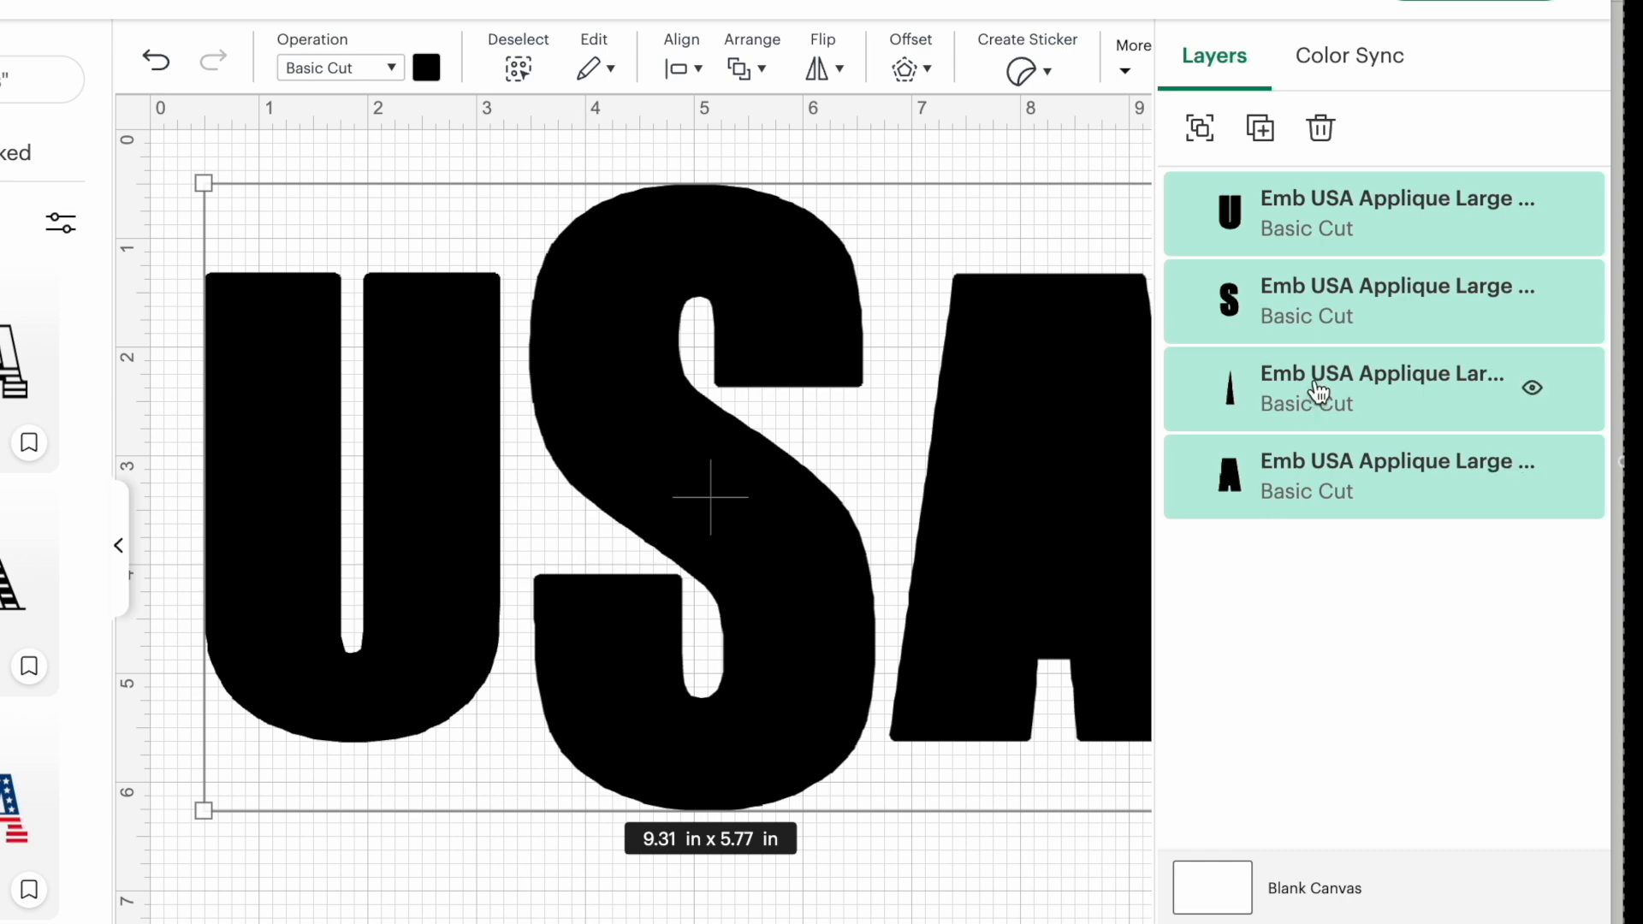
Slice the triangle hole from the A layer and select the leftover triangle.
click(1381, 387)
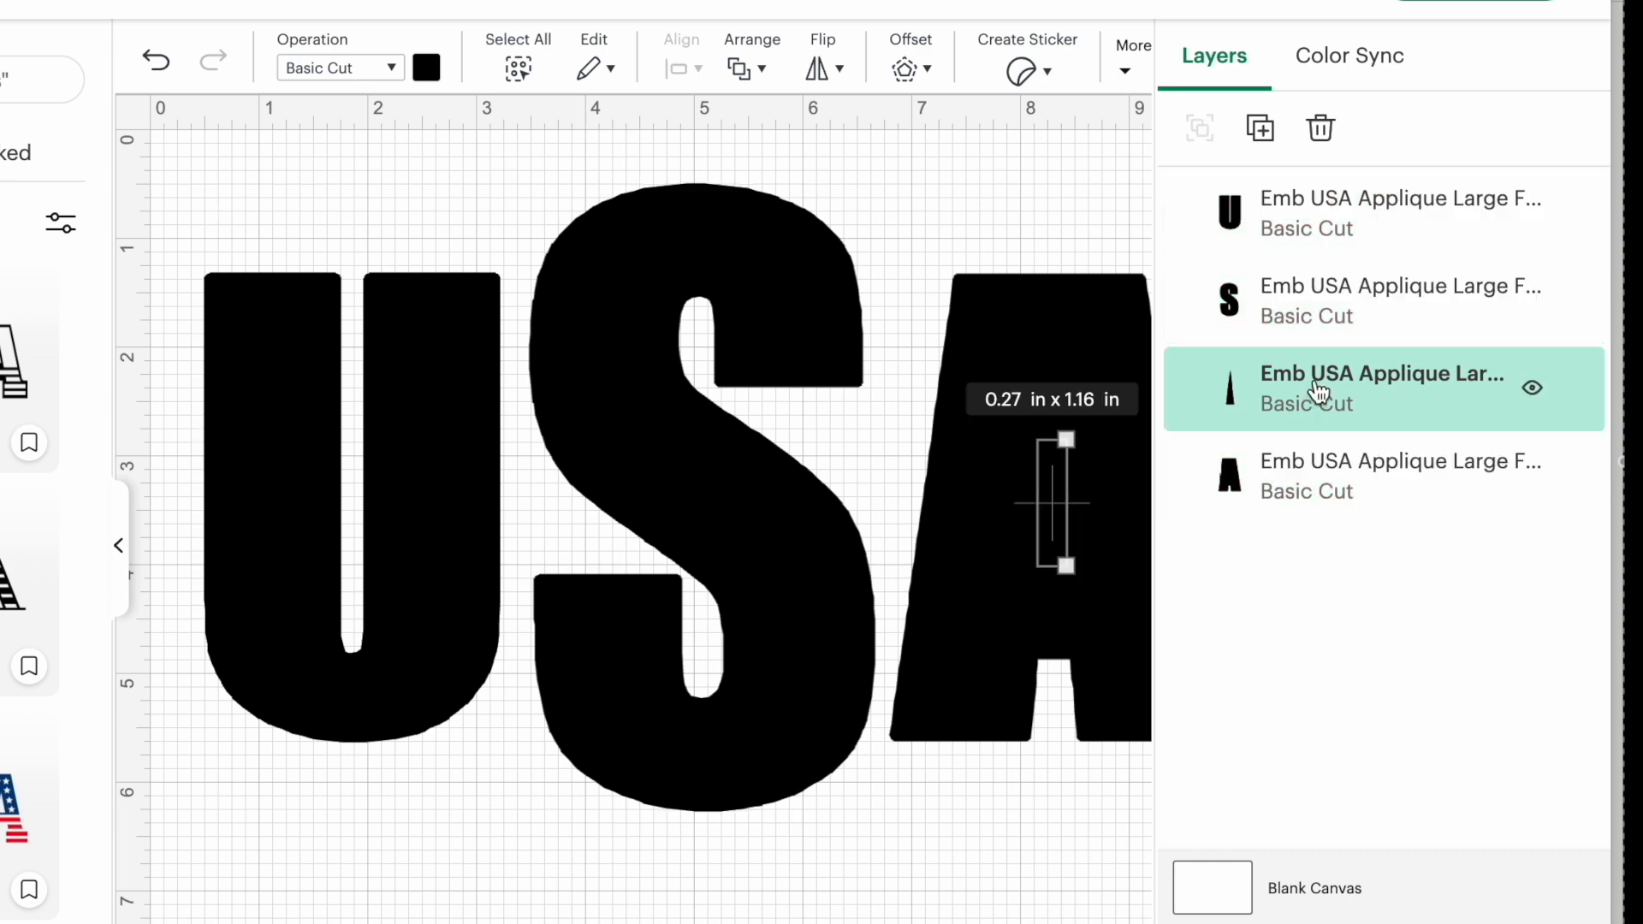
mouse_move(1345, 391)
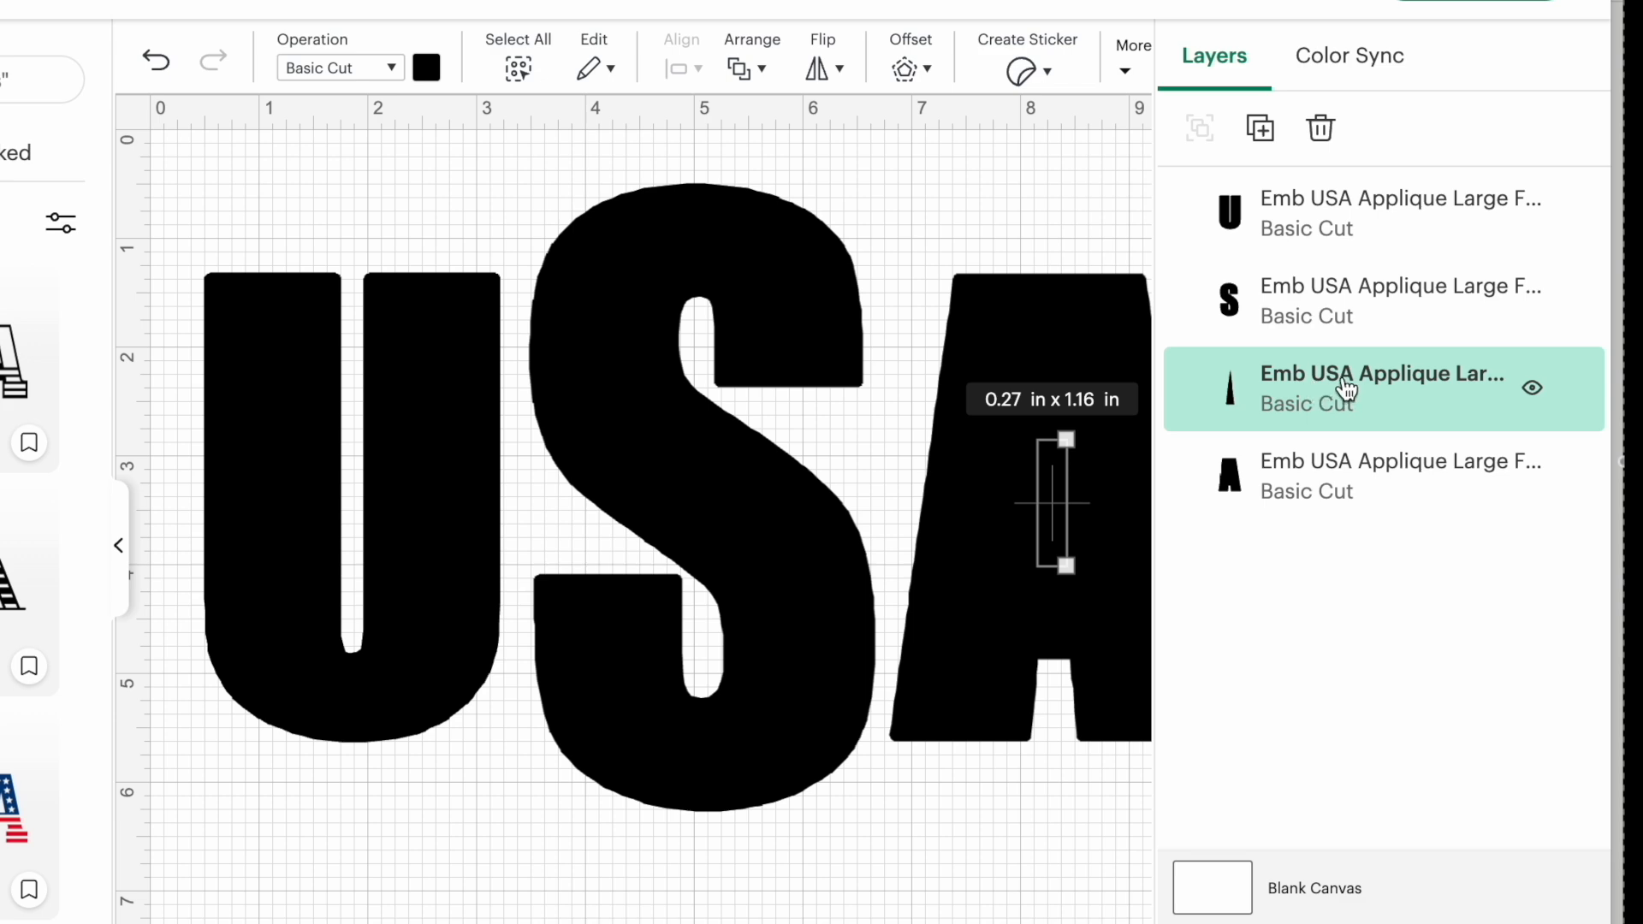
mouse_move(1327, 476)
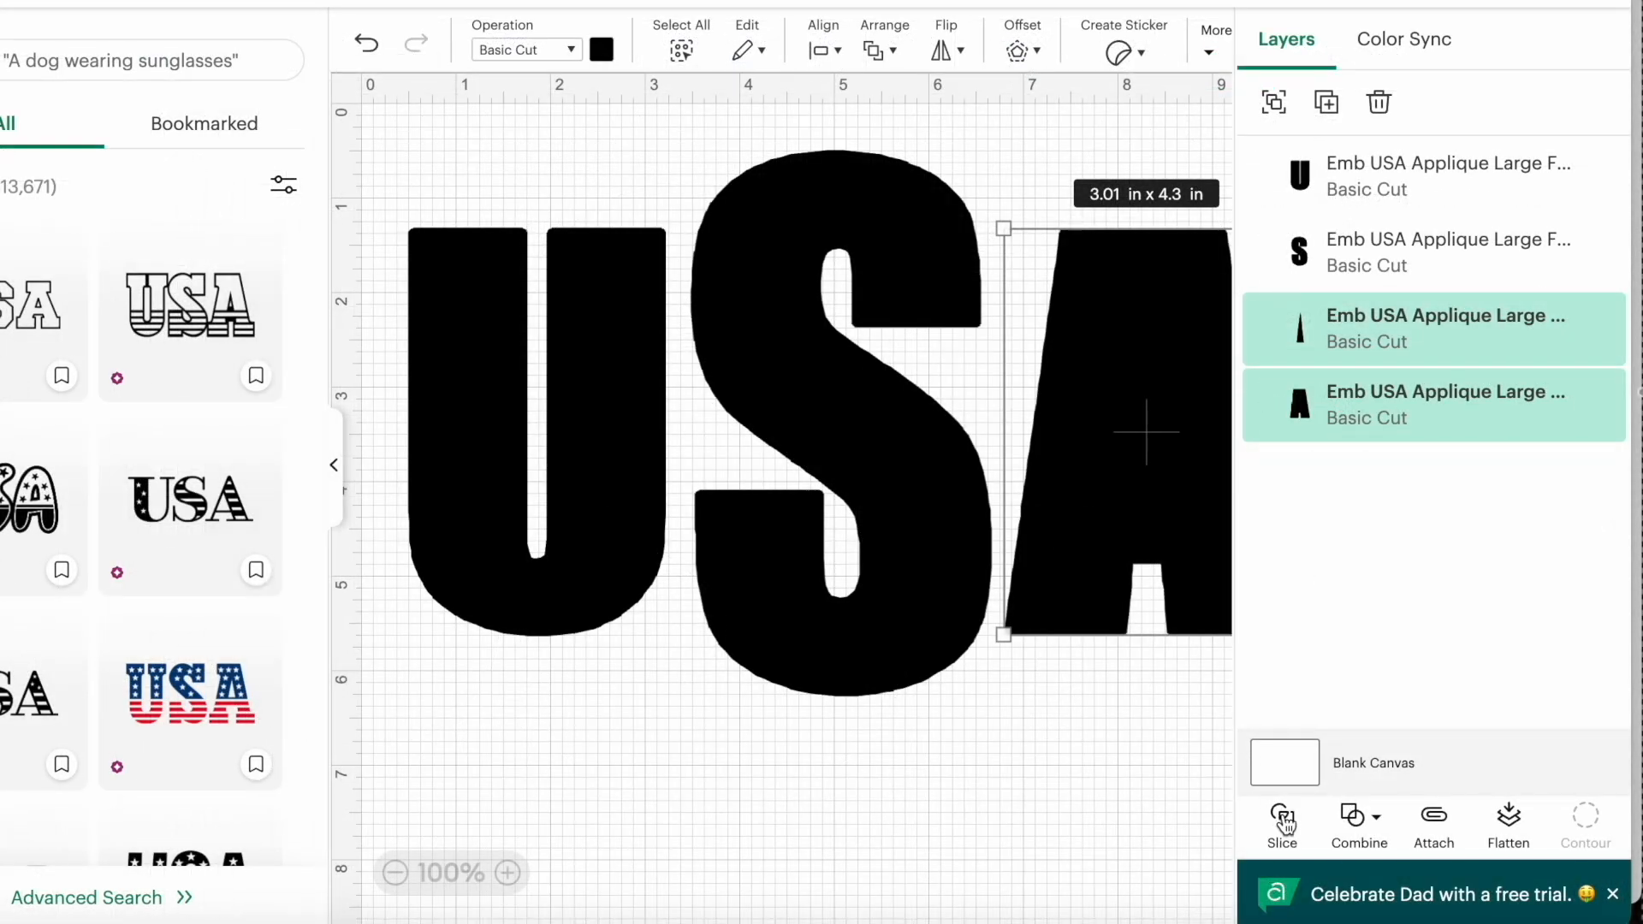
click(1280, 826)
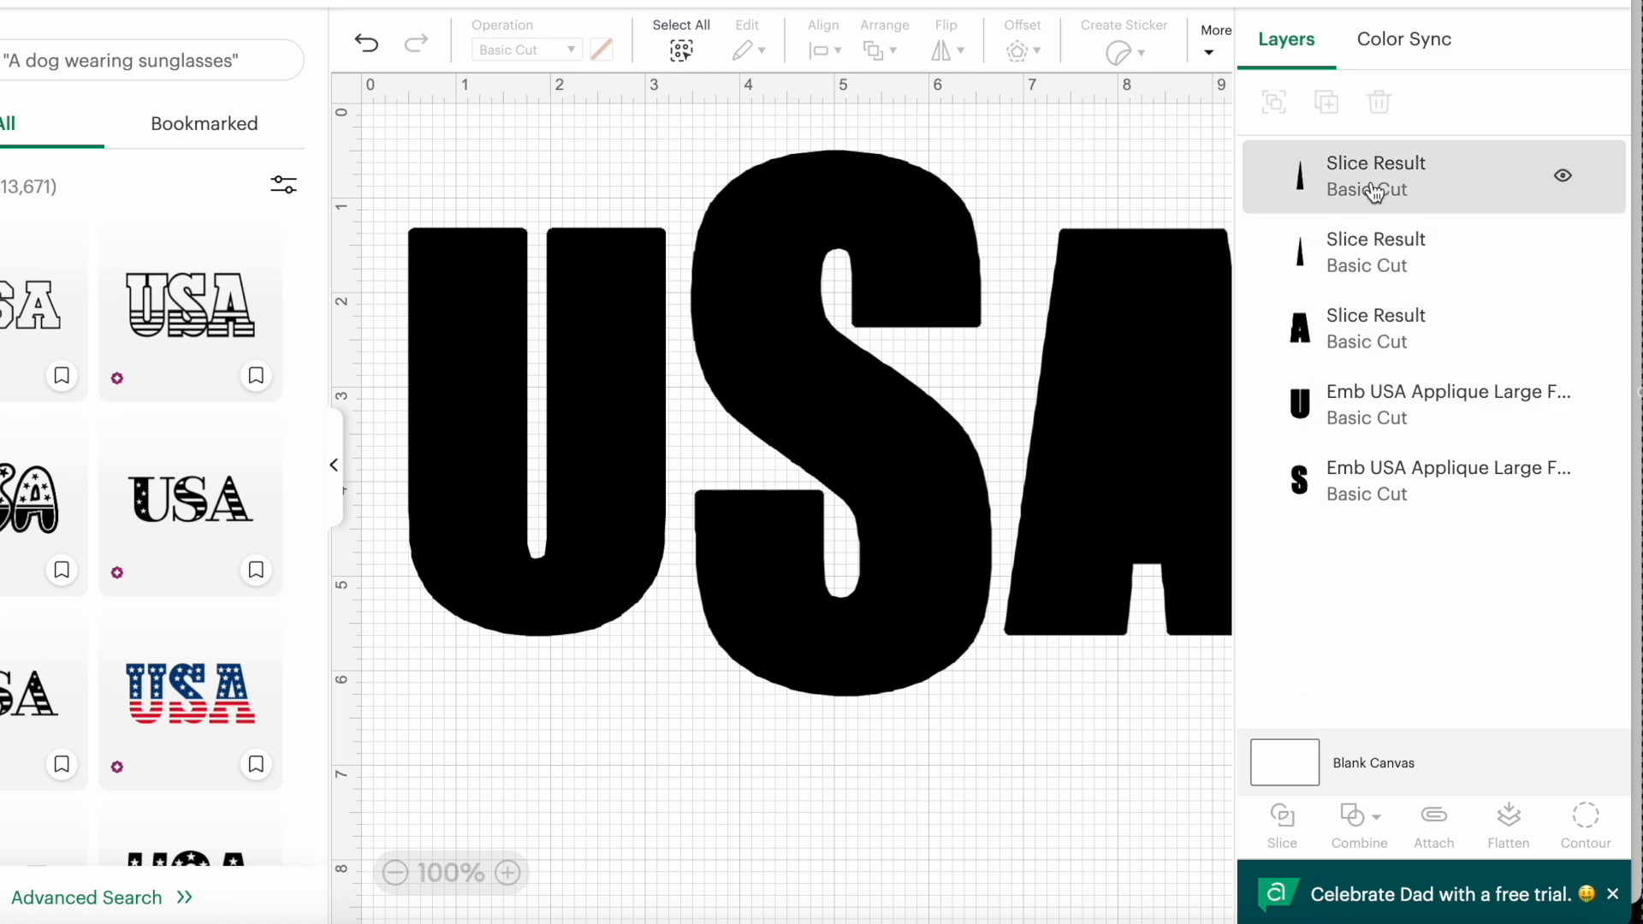
click(1376, 176)
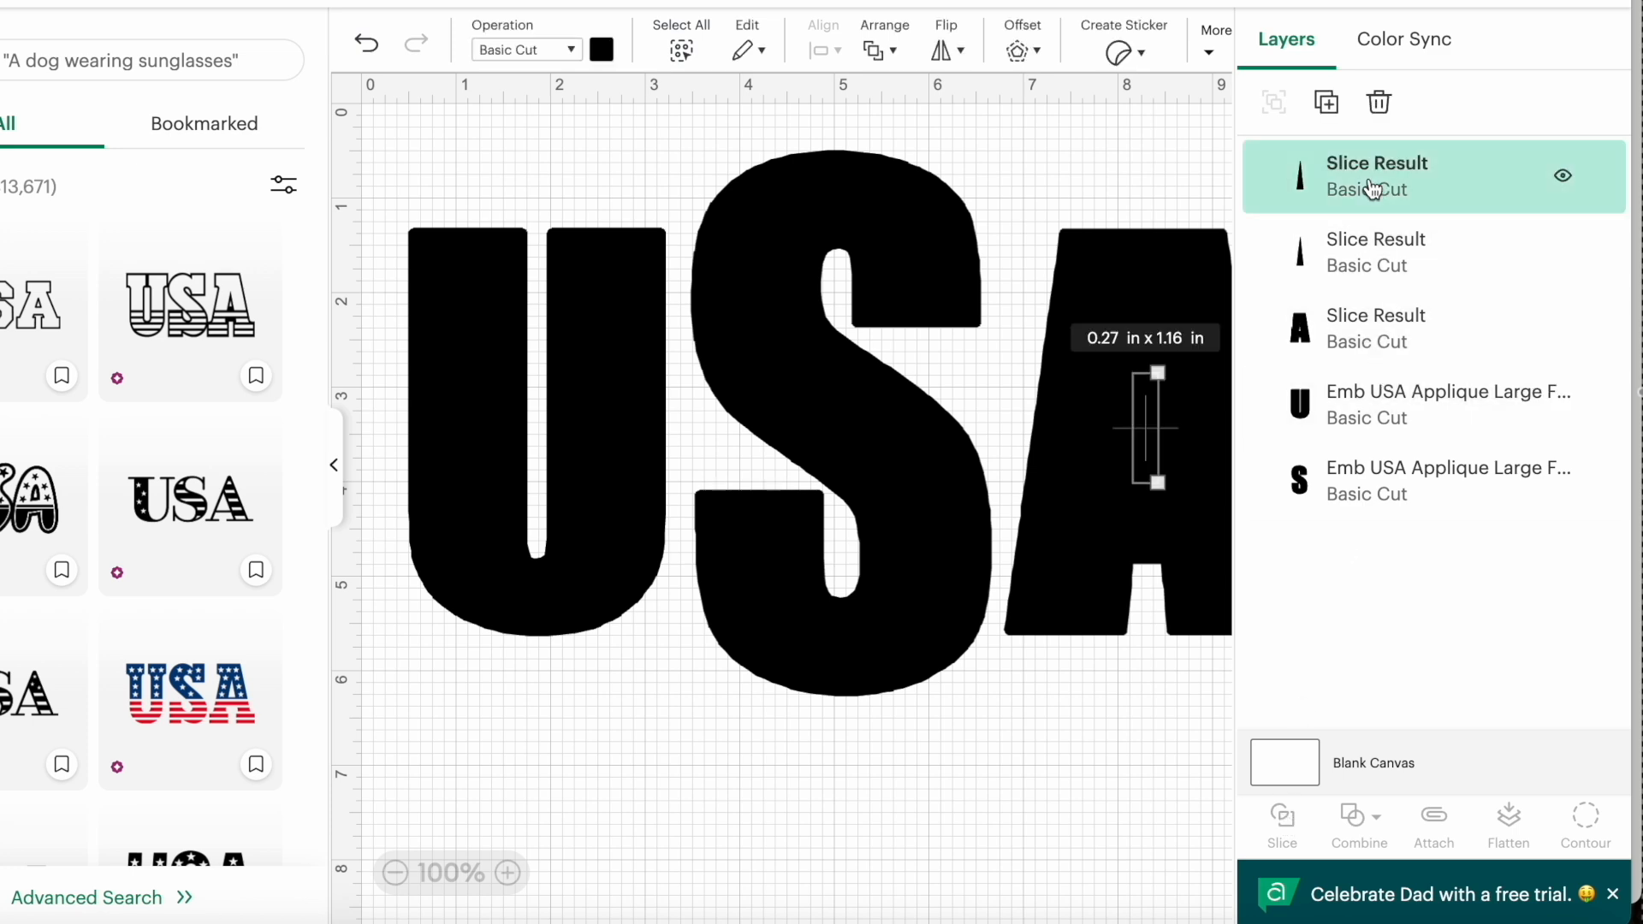